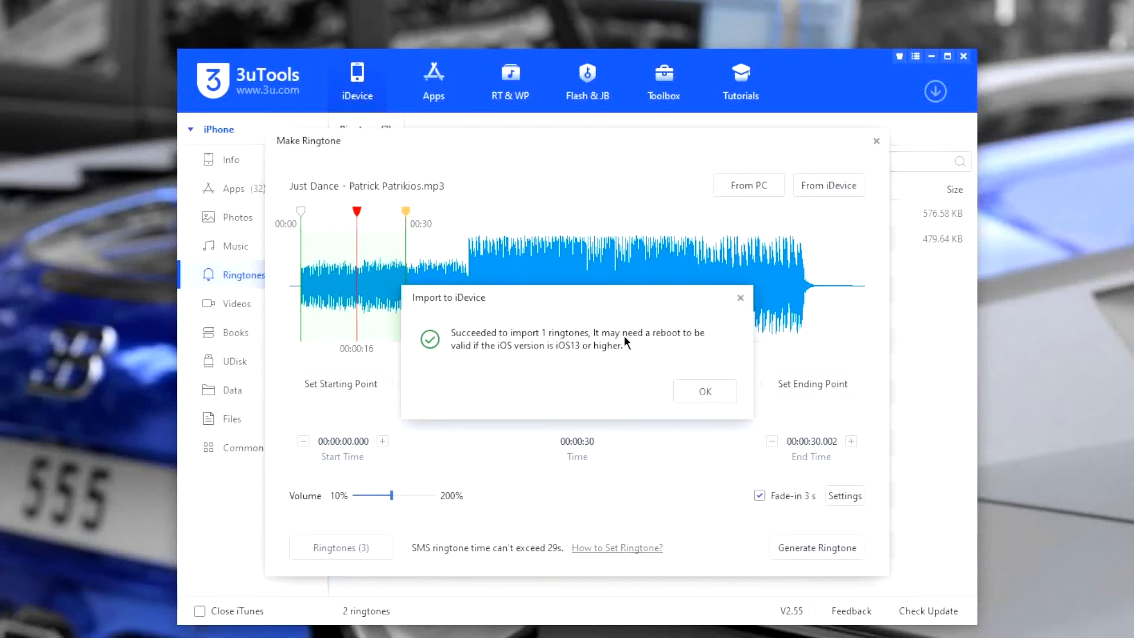
Dismiss the 3uTools import message and name the ringtone 'Custom Ringtone' in the Save dialog.
left_click(705, 391)
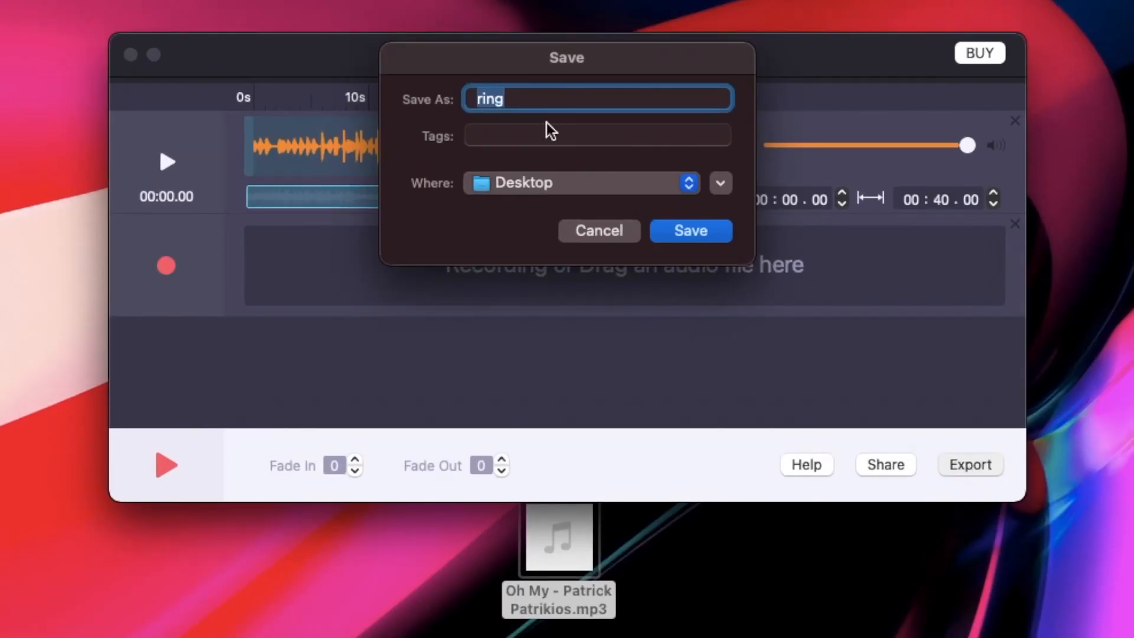
type("C")
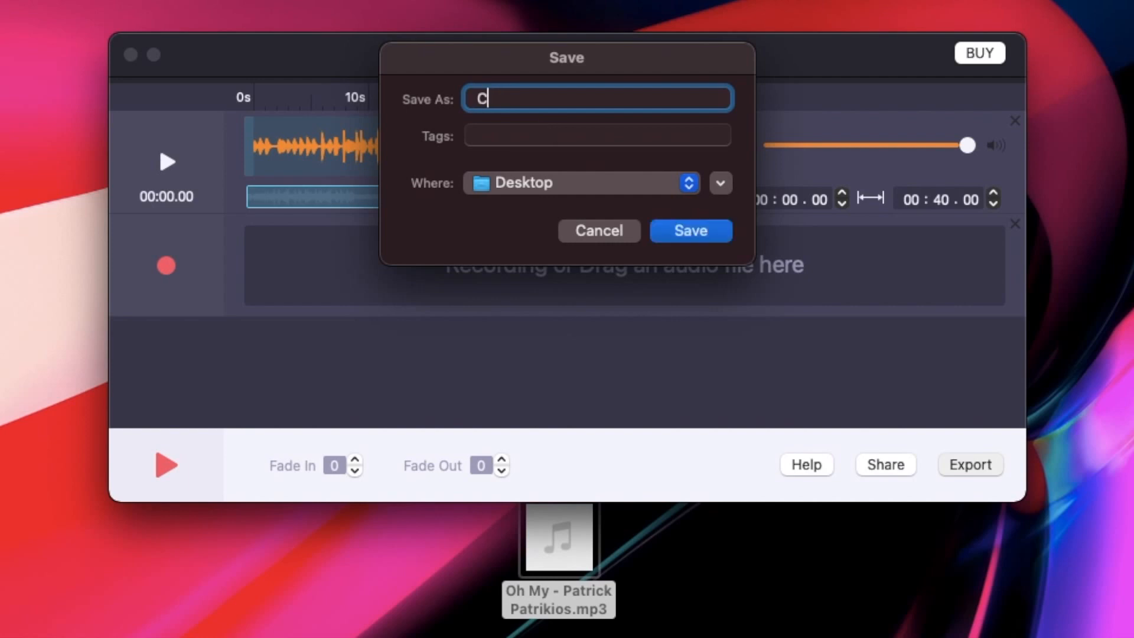
type("ustom")
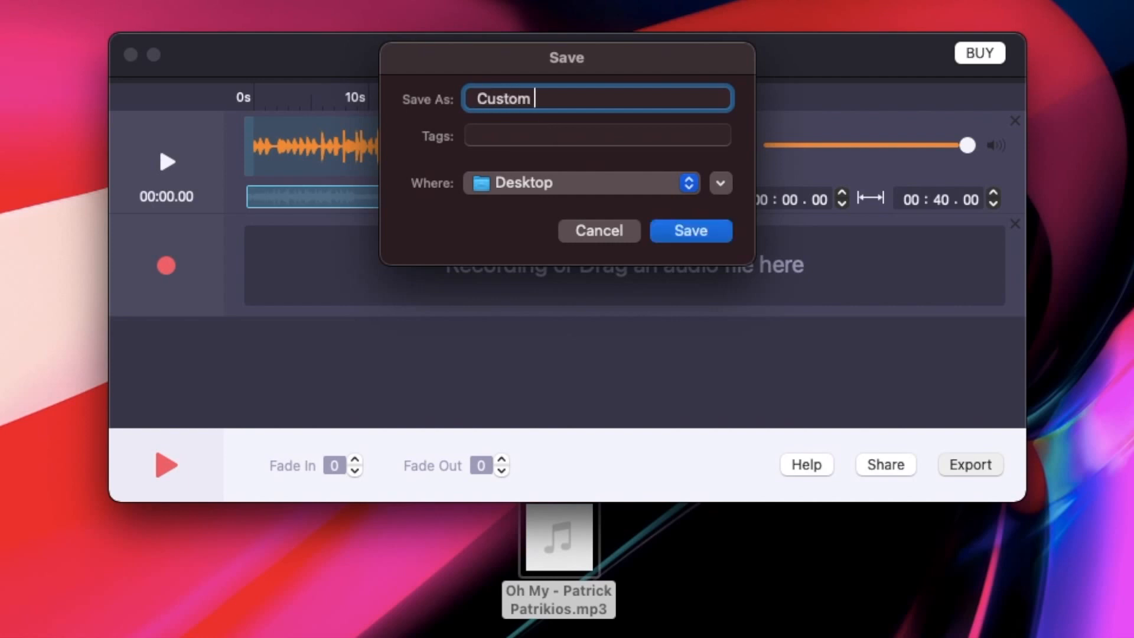
type("Ringtone")
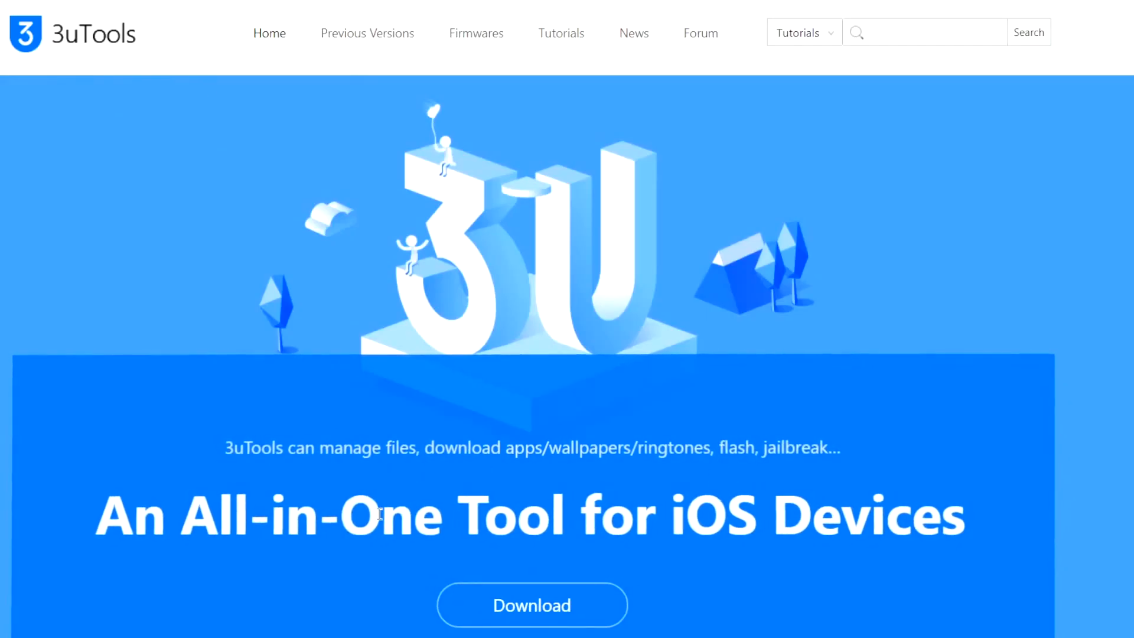
Browse the 3uTools homepage and start downloading 3uTools version 2.55.
scroll("down", 3)
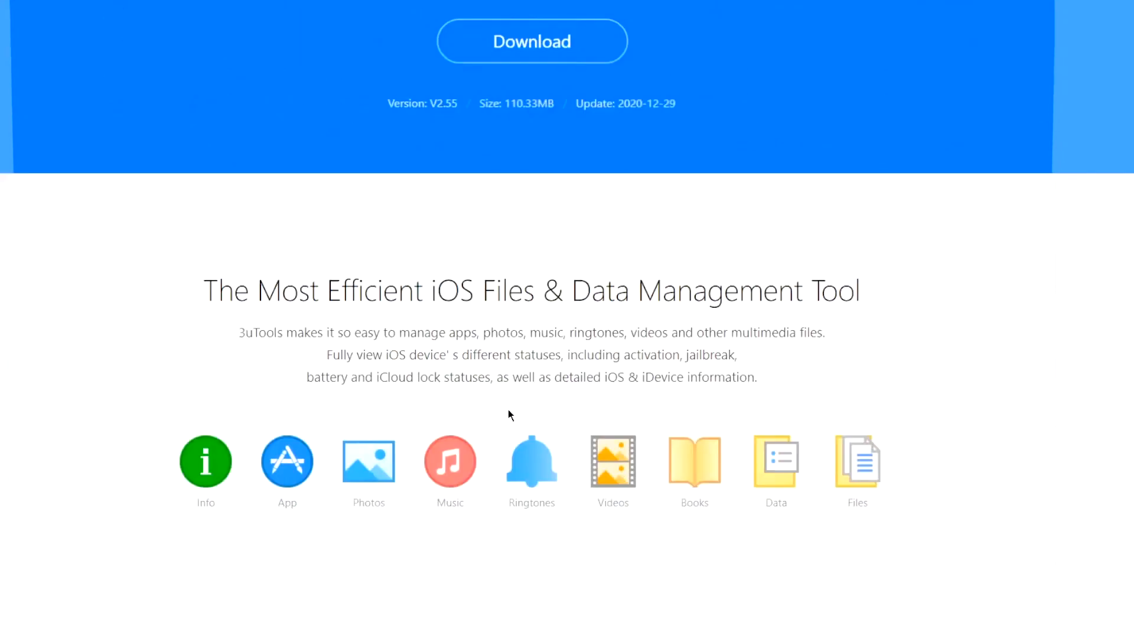
scroll("down", 3)
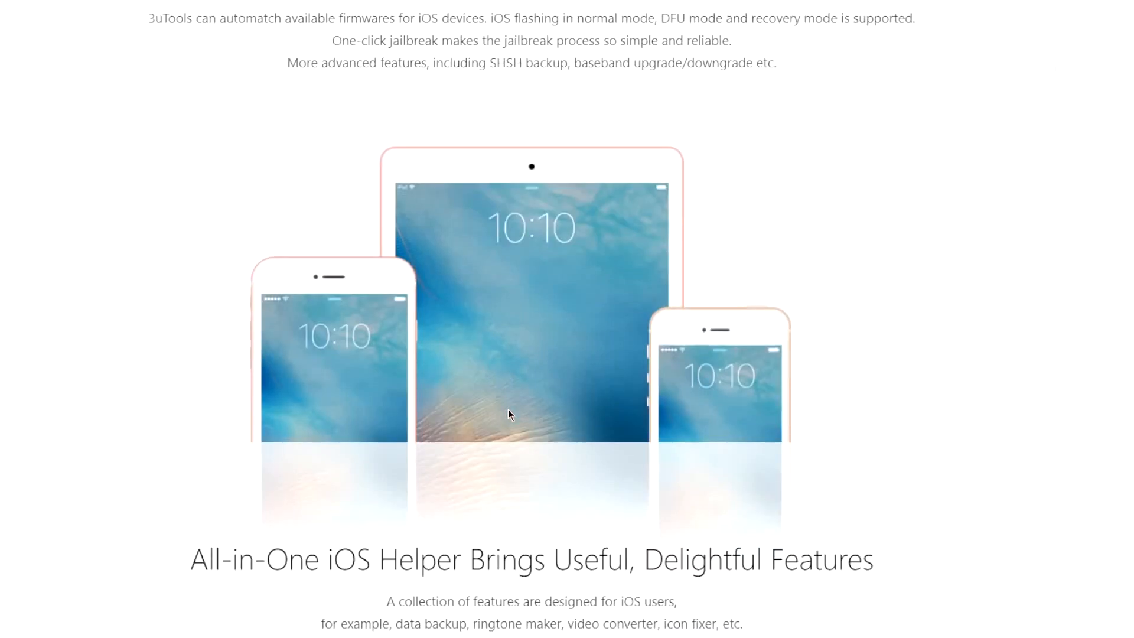
scroll("down", 3)
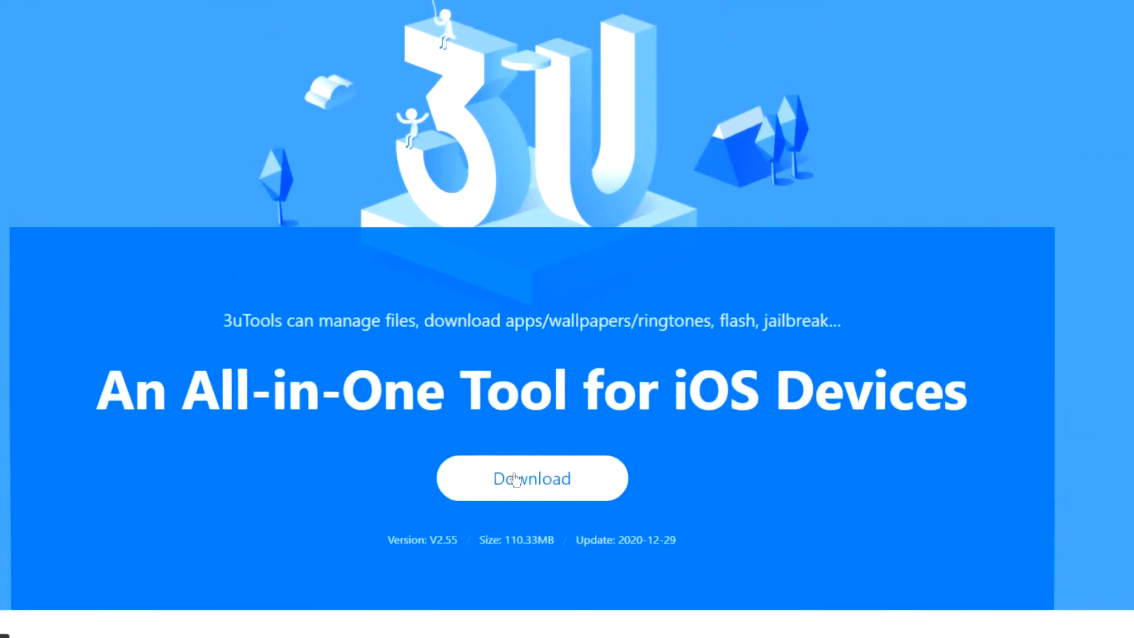
left_click(532, 479)
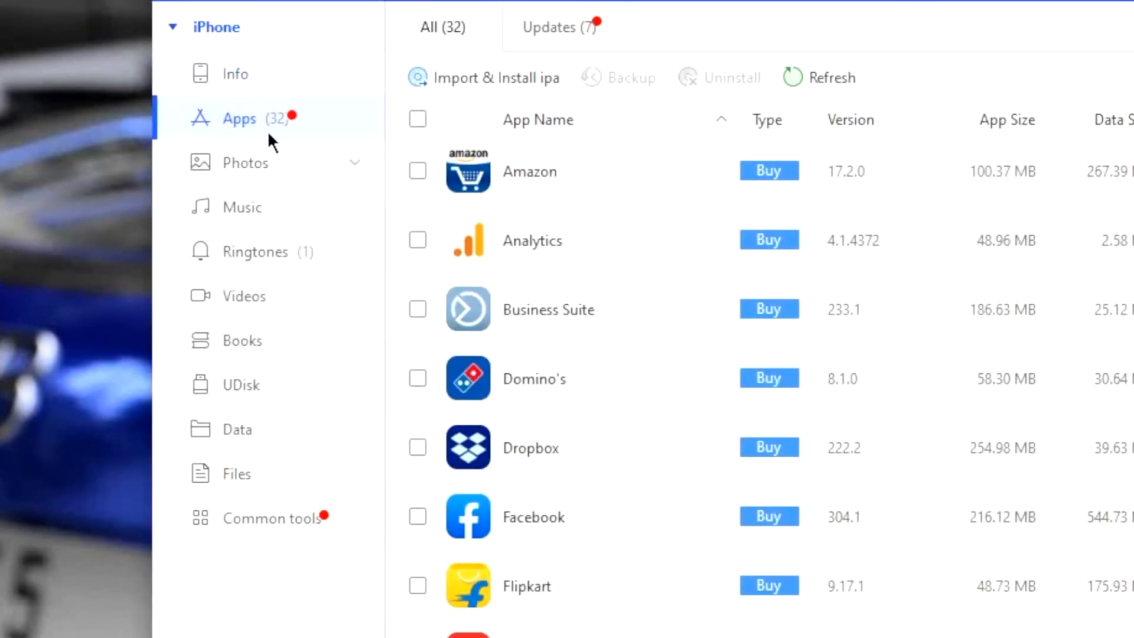
mouse_move(252, 310)
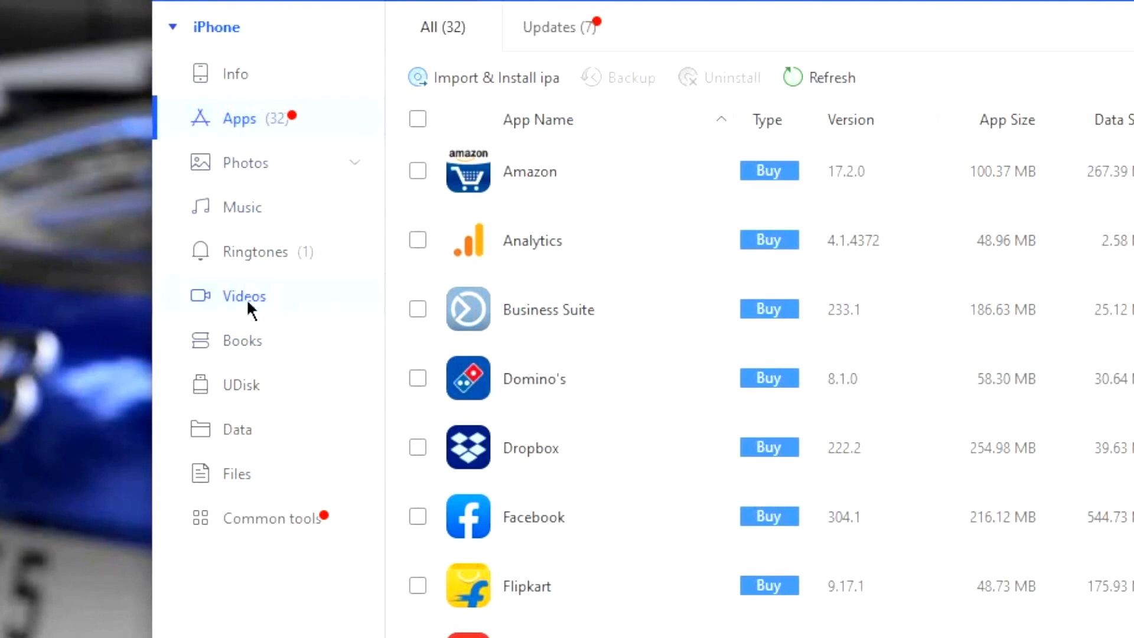
mouse_move(317, 254)
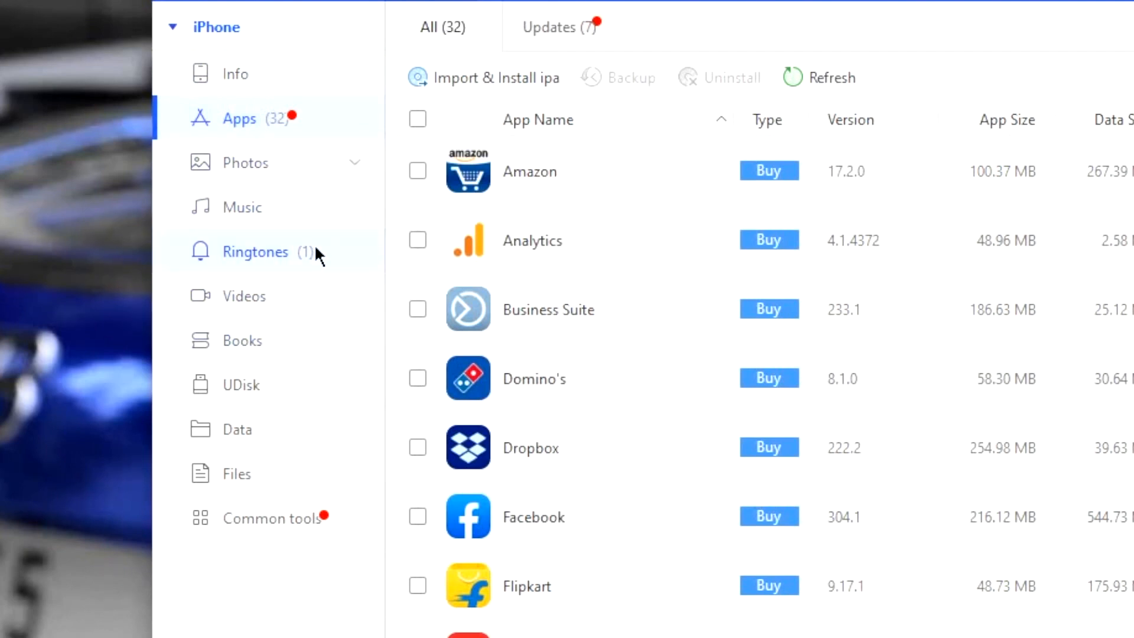
View the iPhone's single ringtone, 1999, and start making a new ringtone.
left_click(255, 252)
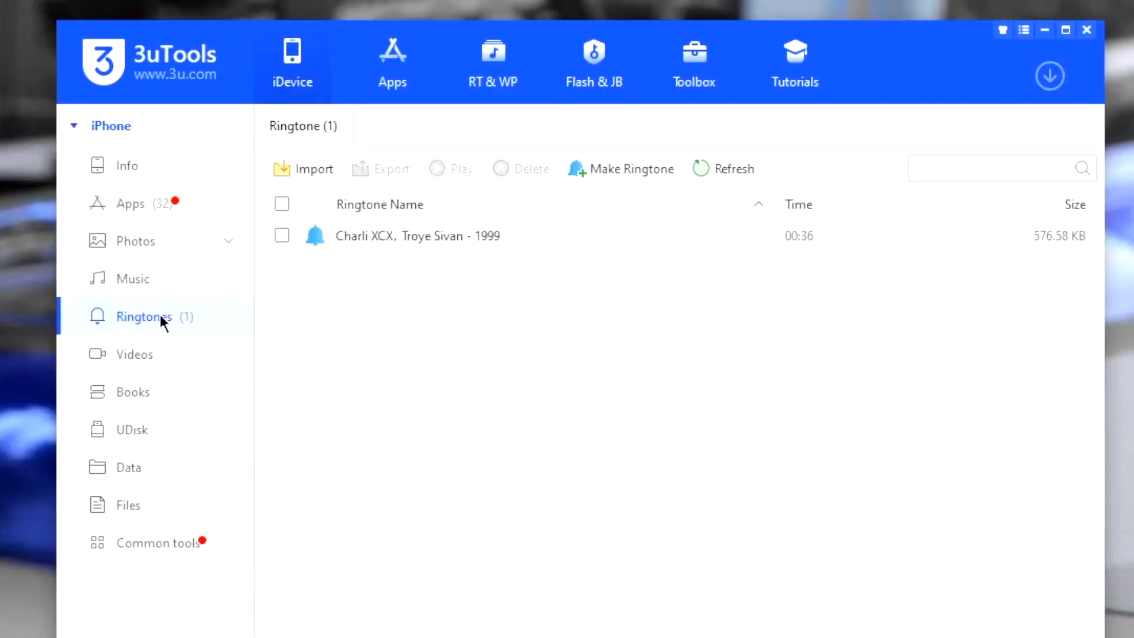
mouse_move(280, 337)
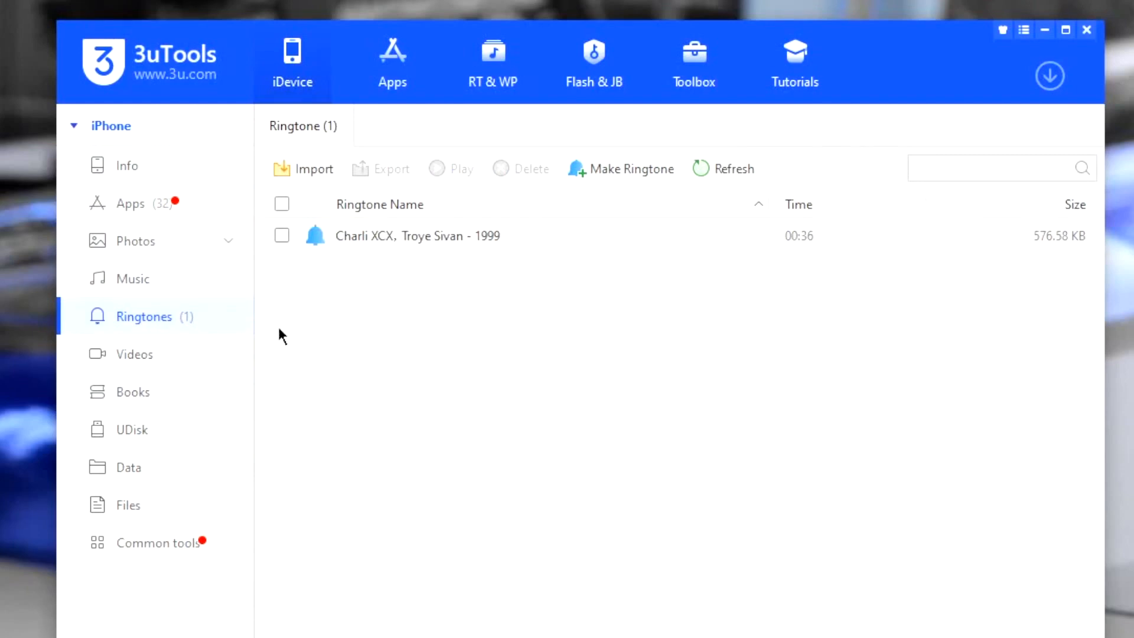
left_click(631, 168)
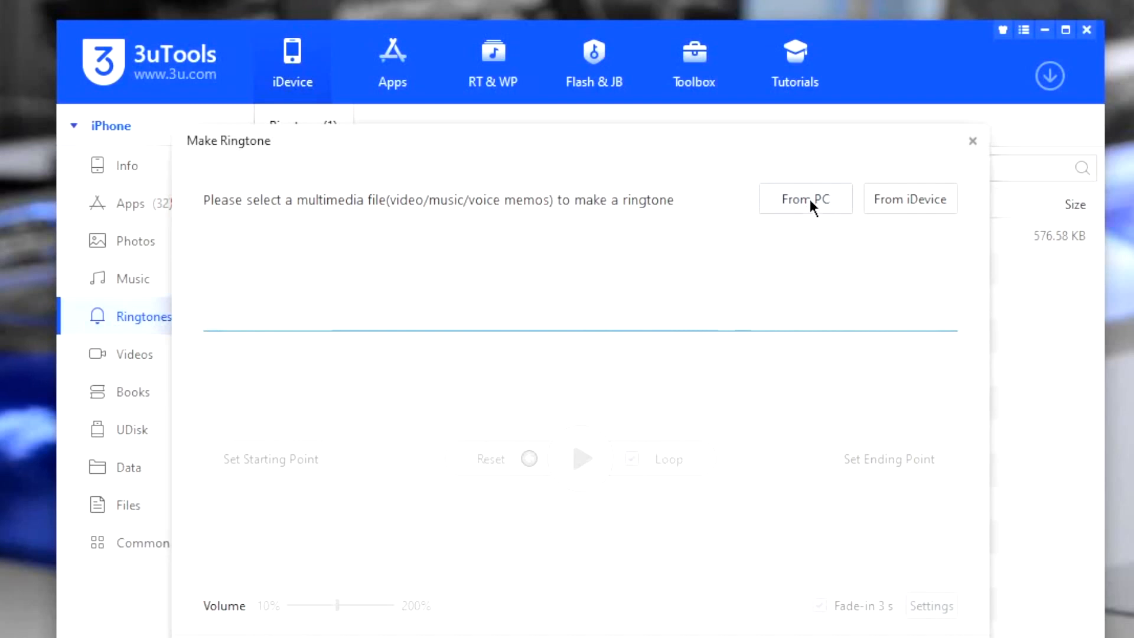
Load Just Dance - Patrick Patrikios.mp3 from the PC and set a 00:00–00:30 clip.
left_click(806, 198)
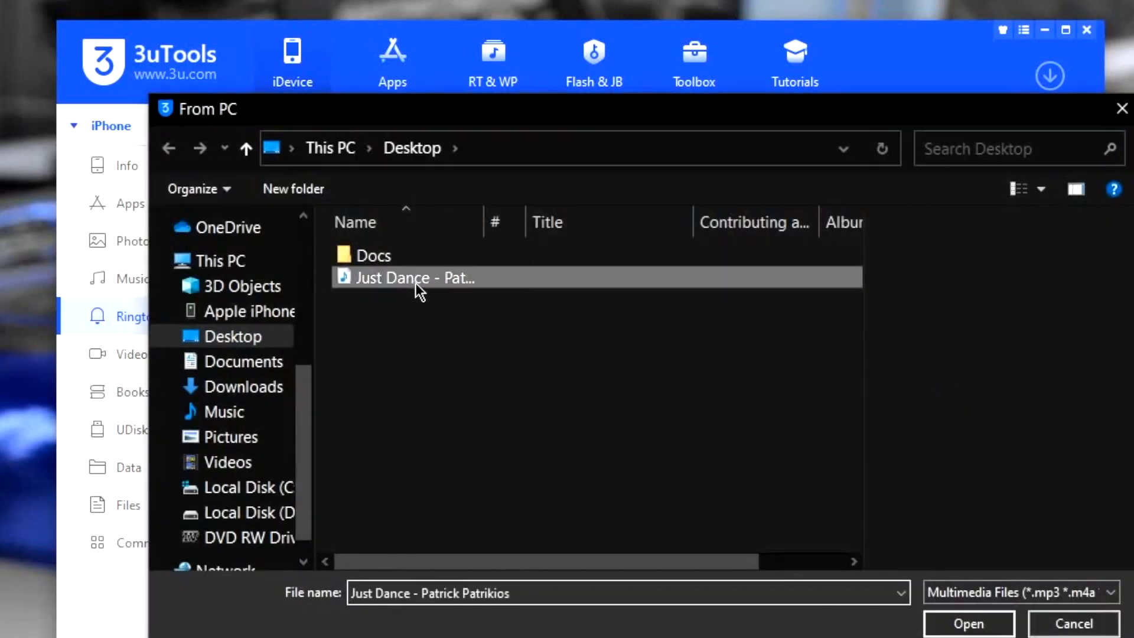
left_click(967, 623)
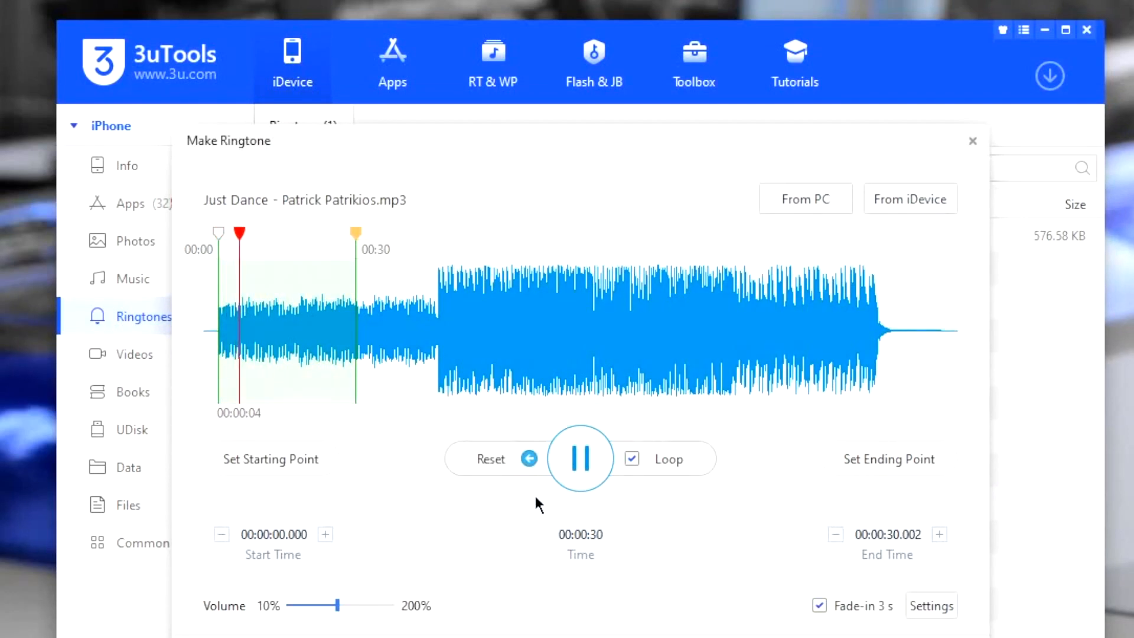
left_click(581, 459)
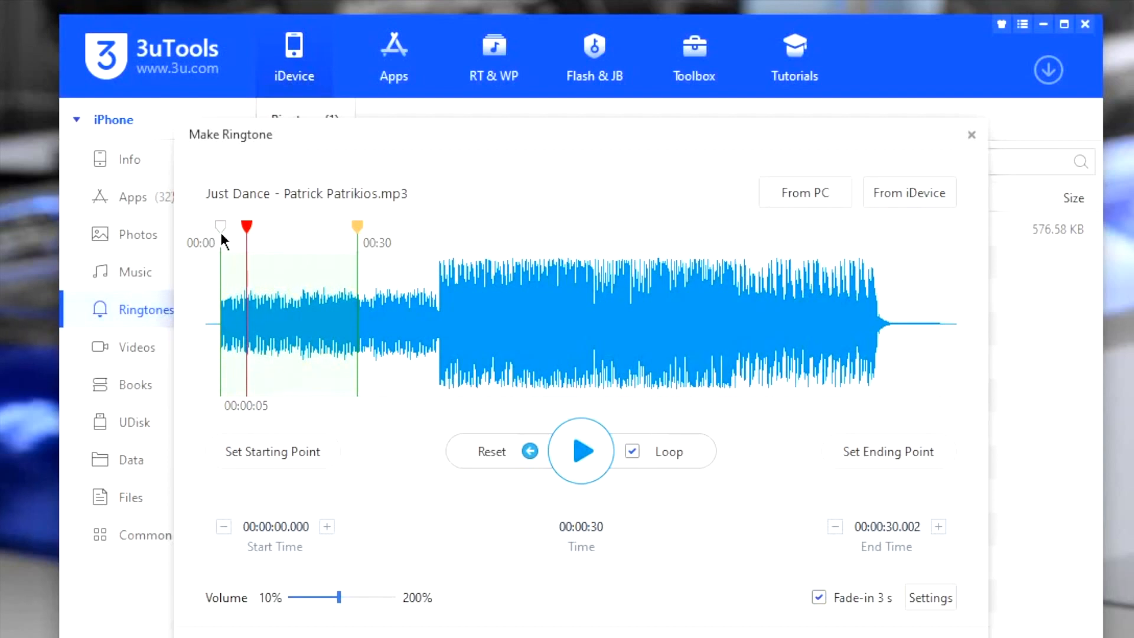
mouse_move(228, 313)
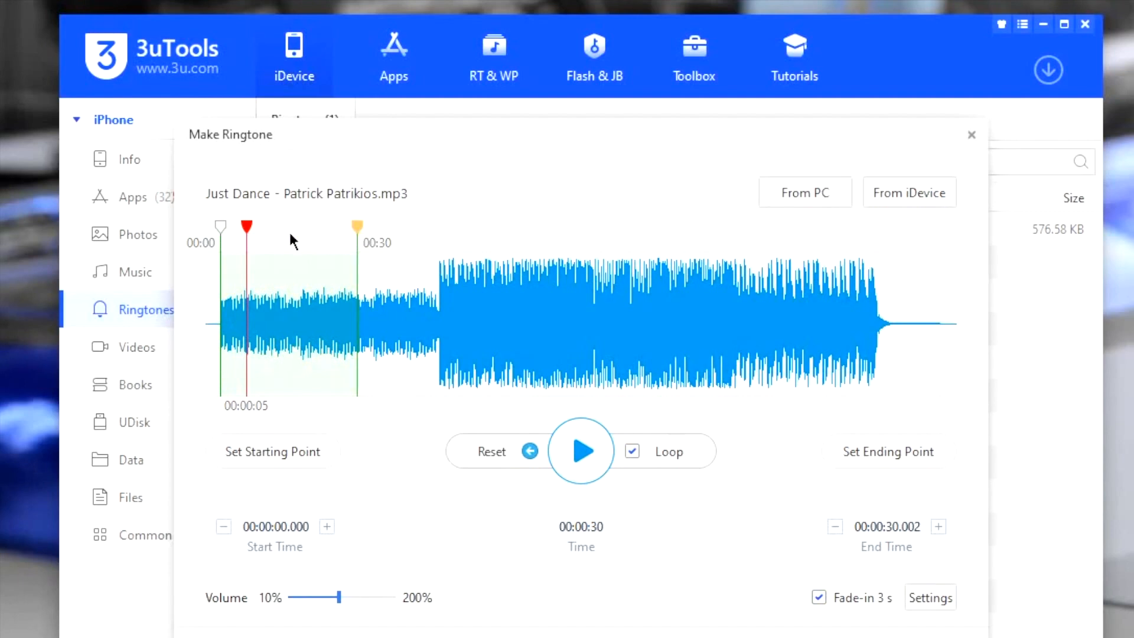
left_click_drag(247, 225, 312, 226)
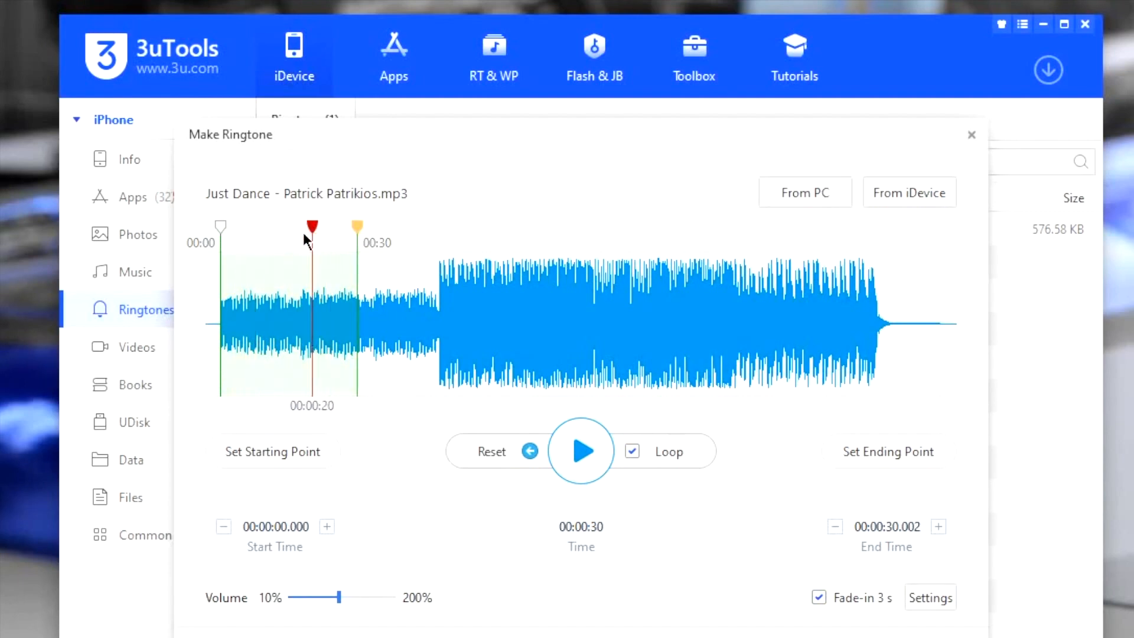
left_click_drag(312, 227, 294, 227)
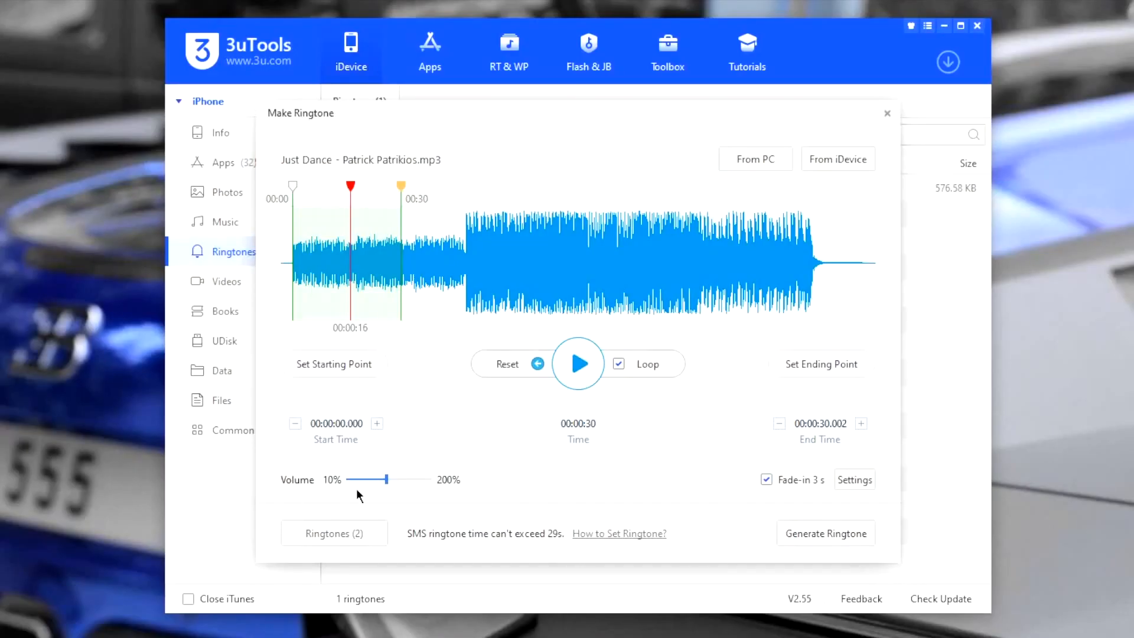
mouse_move(446, 486)
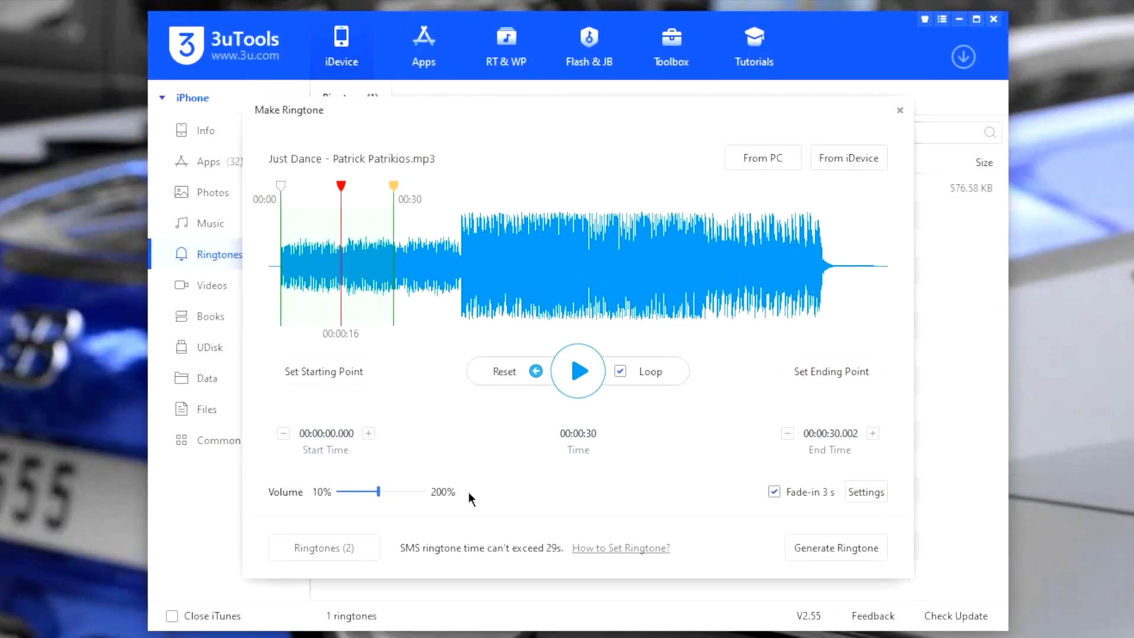
Generate the Just Dance ringtone and import it onto the iPhone.
left_click(836, 548)
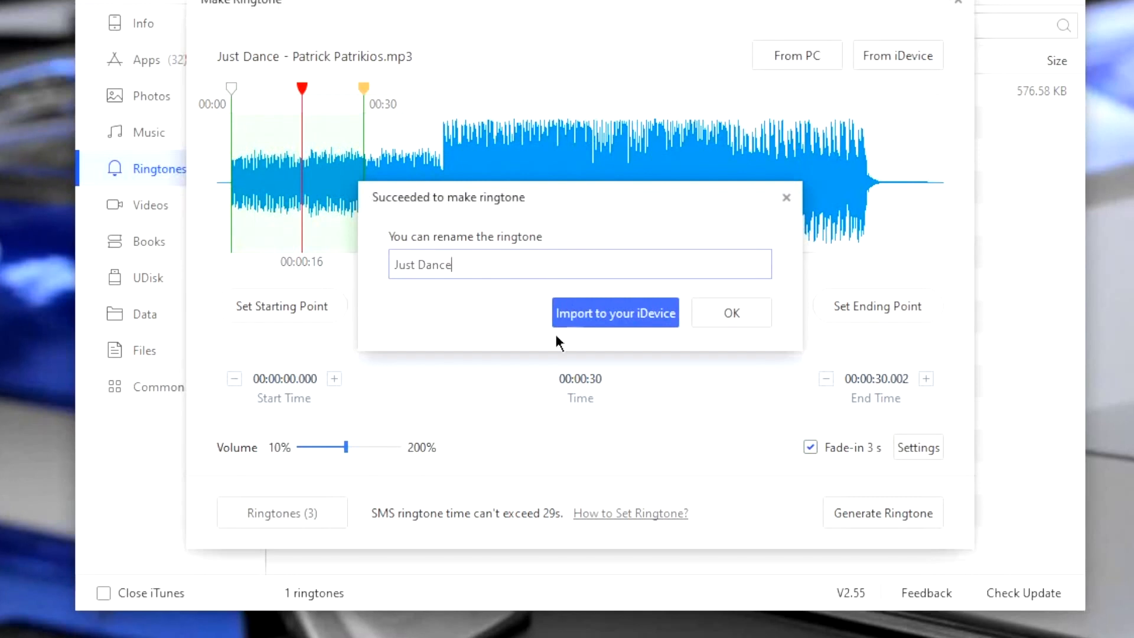
left_click(615, 312)
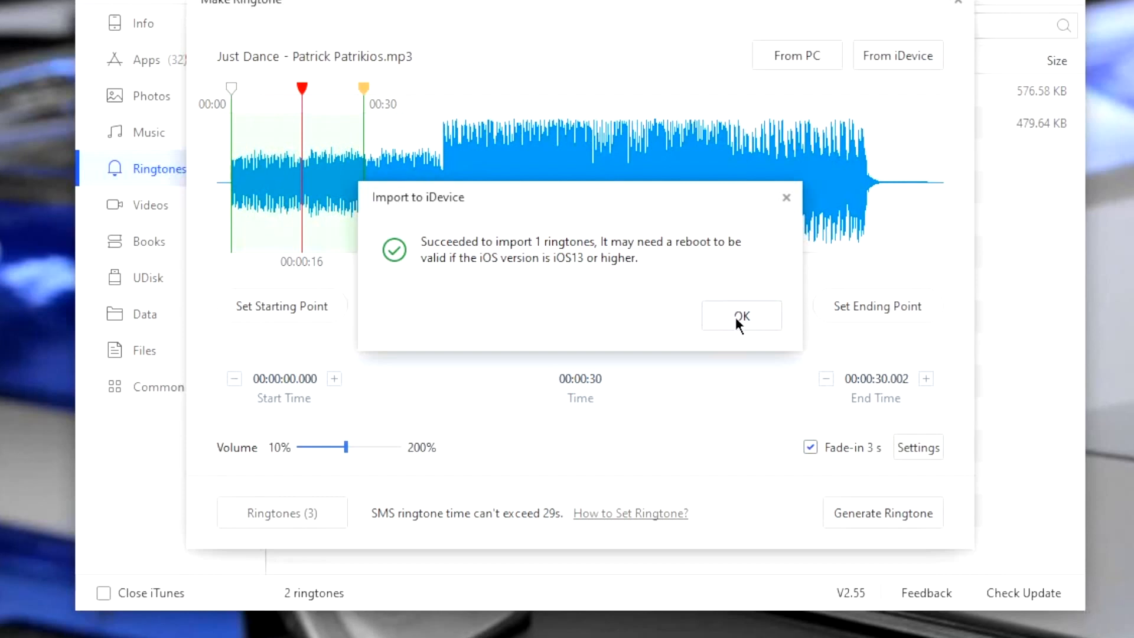
left_click(742, 316)
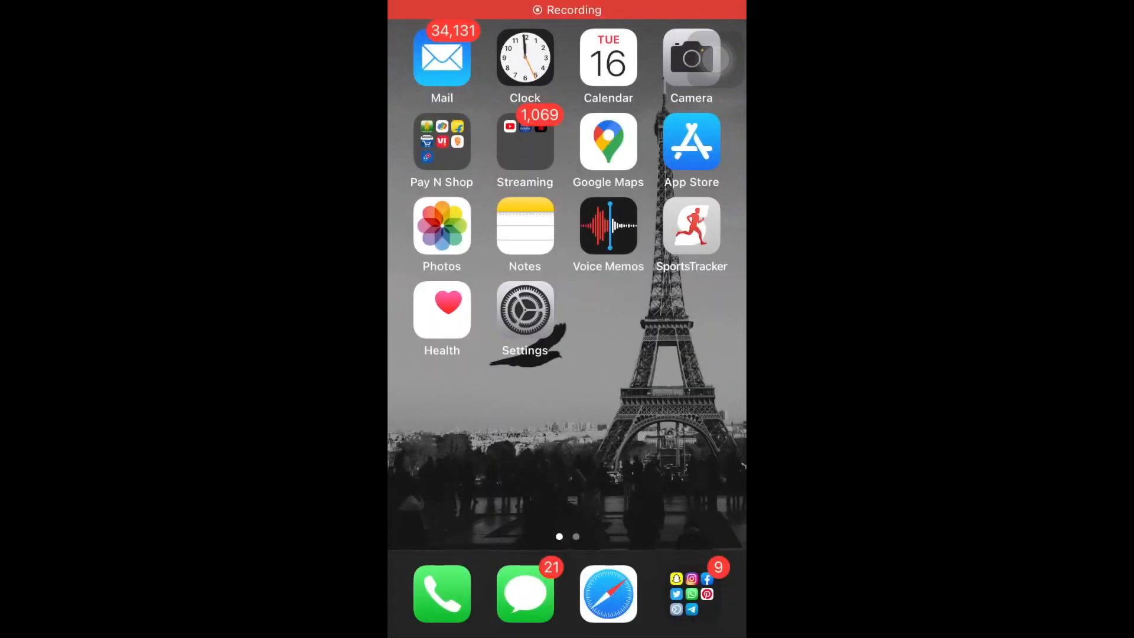
Check the iPhone's current ringtone, Opening, under Settings > Sounds & Haptics.
left_click(525, 310)
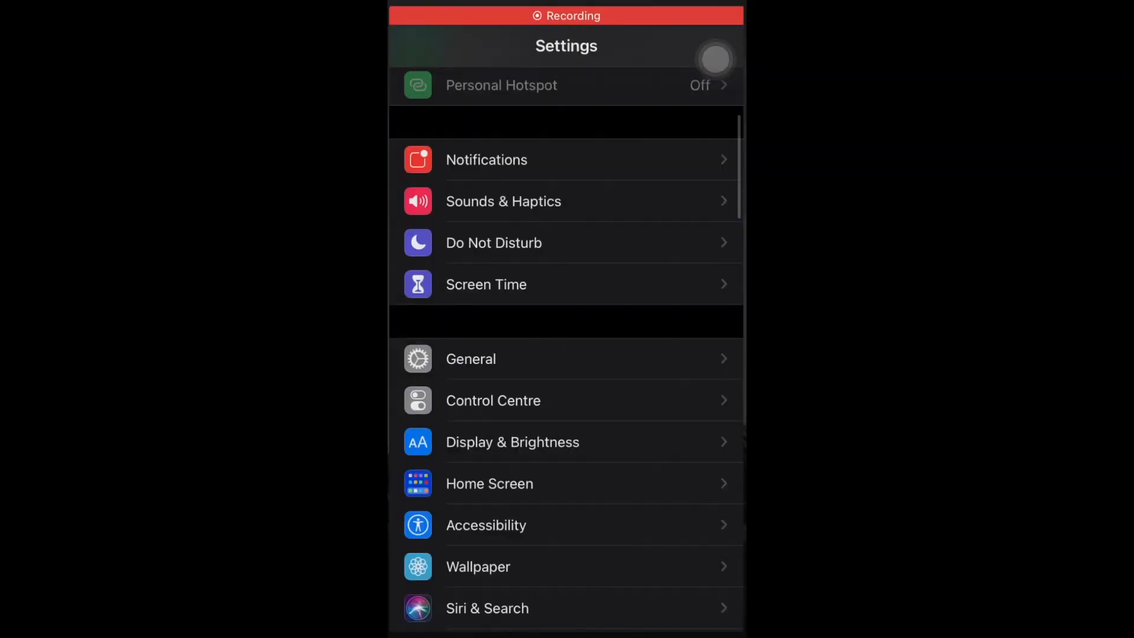
left_click(503, 201)
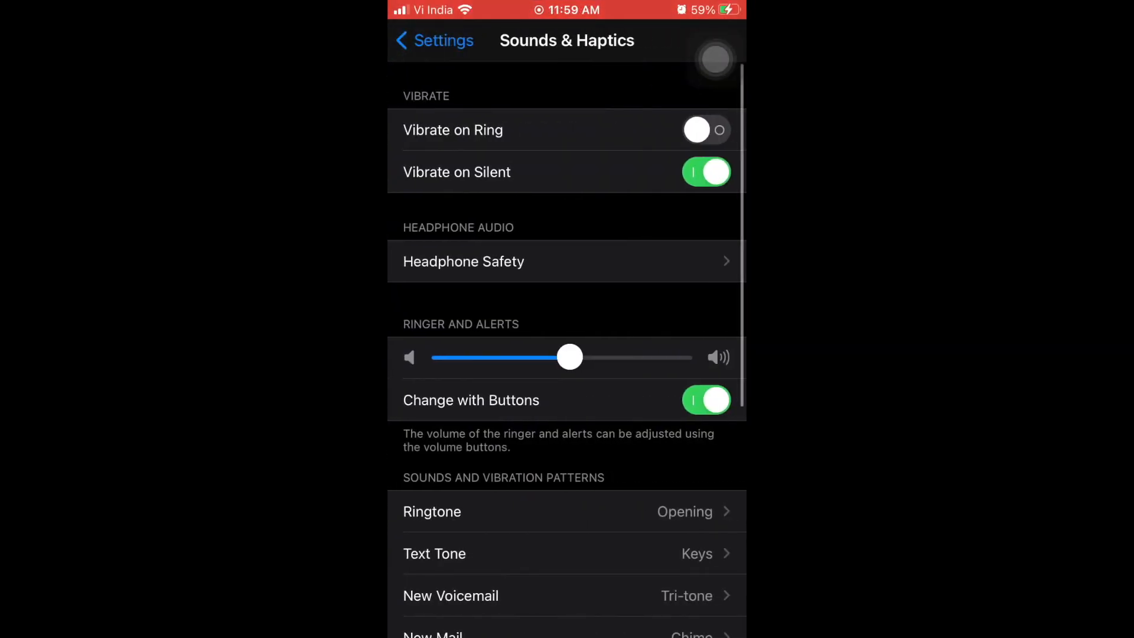
left_click(432, 512)
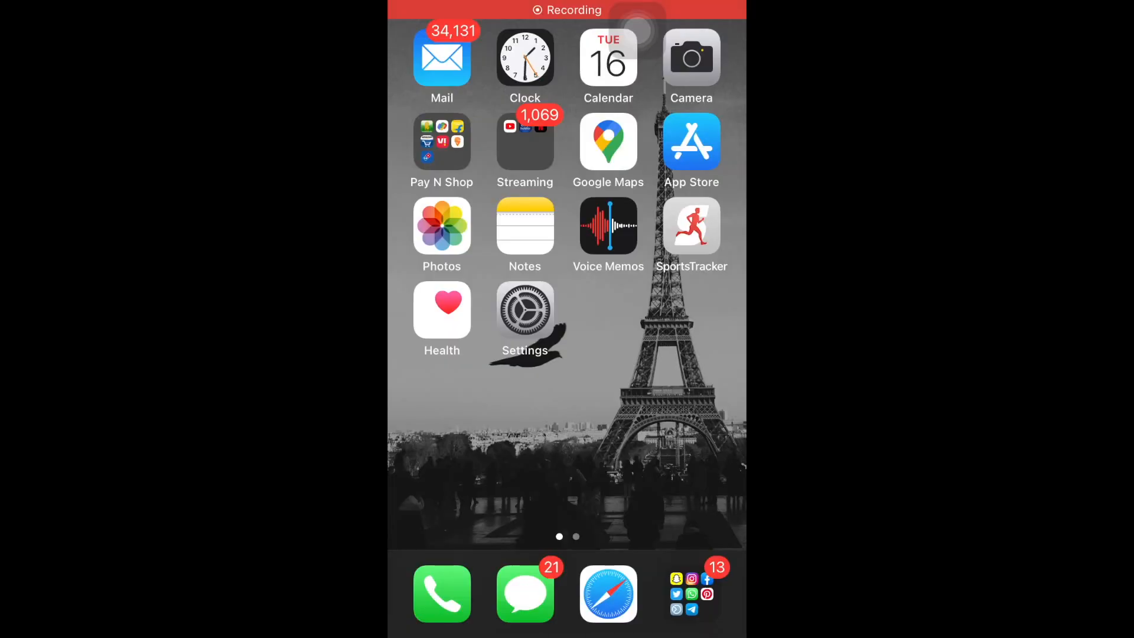
left_click(525, 311)
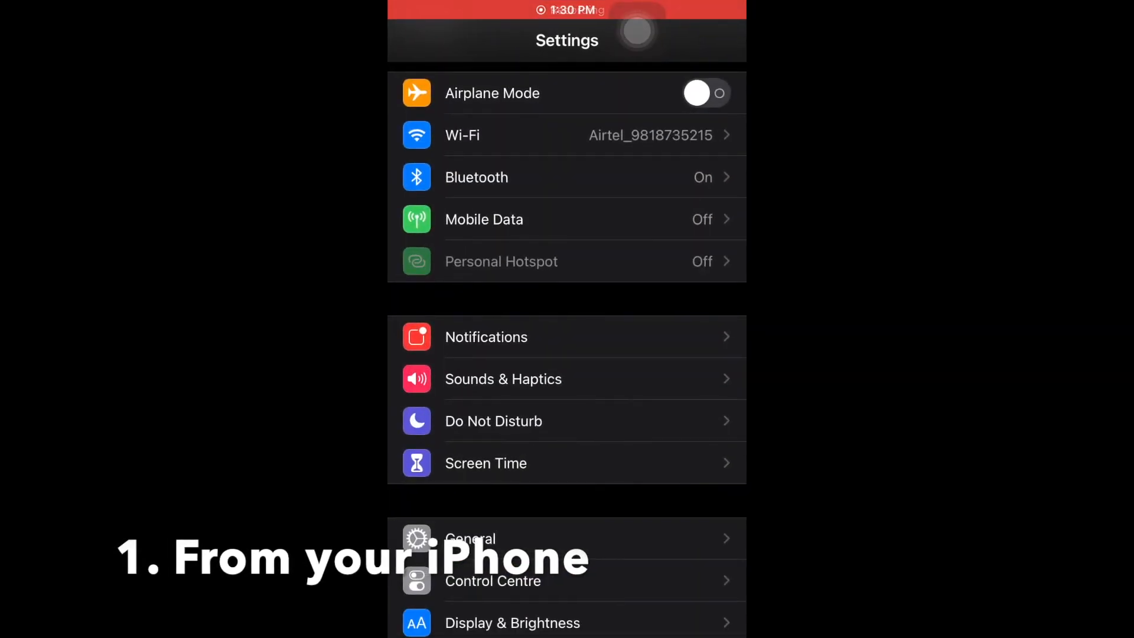
left_click(503, 378)
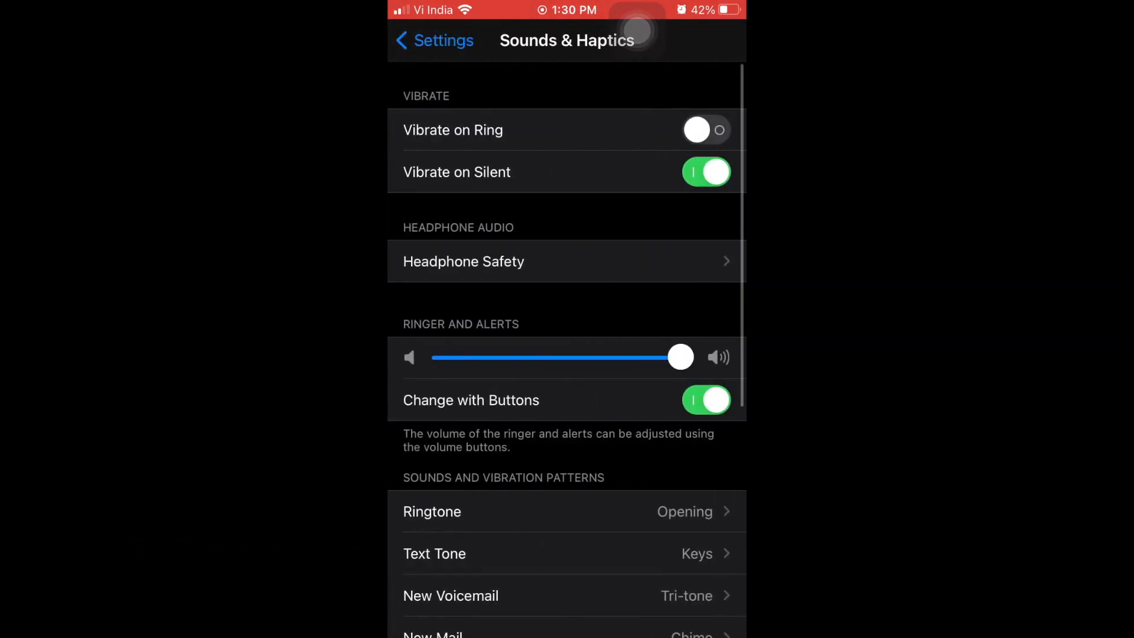
left_click(432, 512)
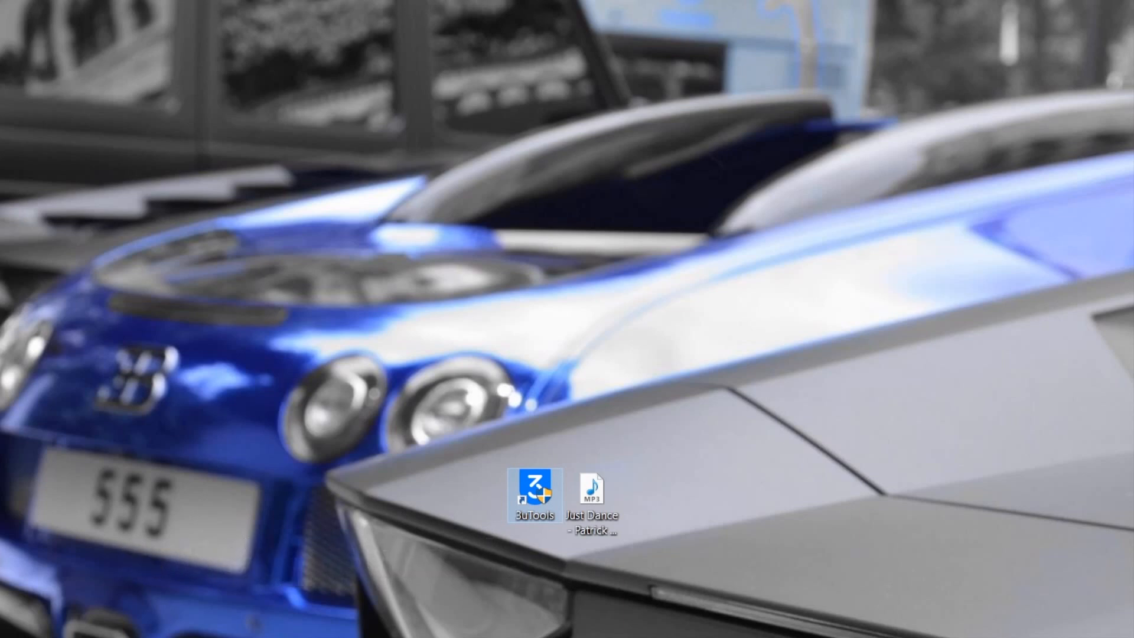
Relaunch 3uTools and list the iPhone's two ringtones, 1999 and Just Dance.
double_click(535, 488)
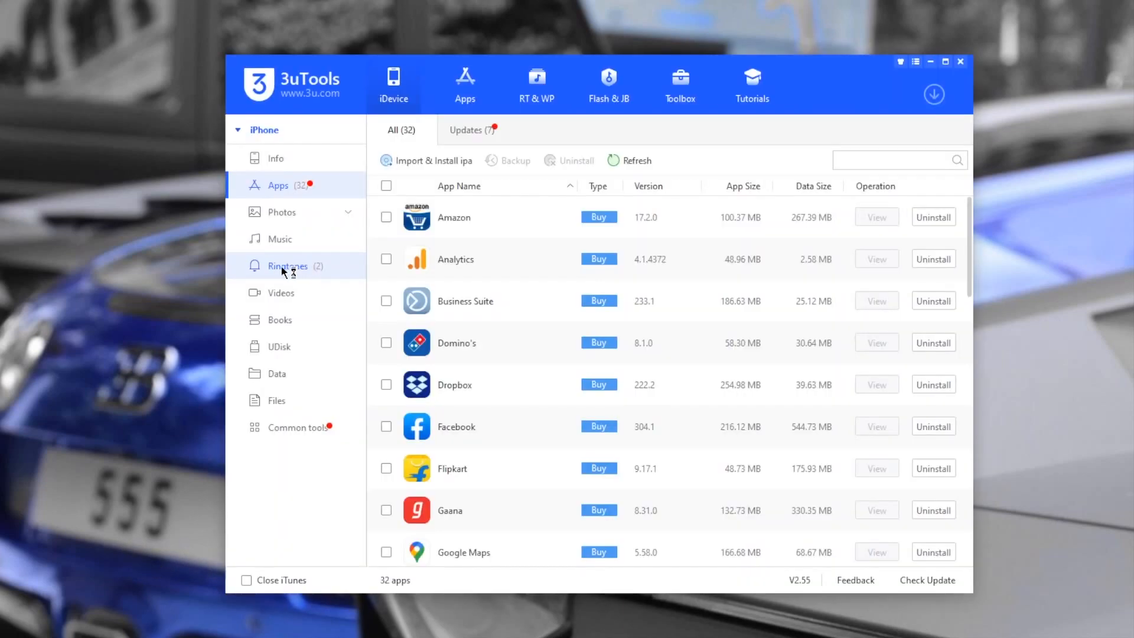
left_click(288, 266)
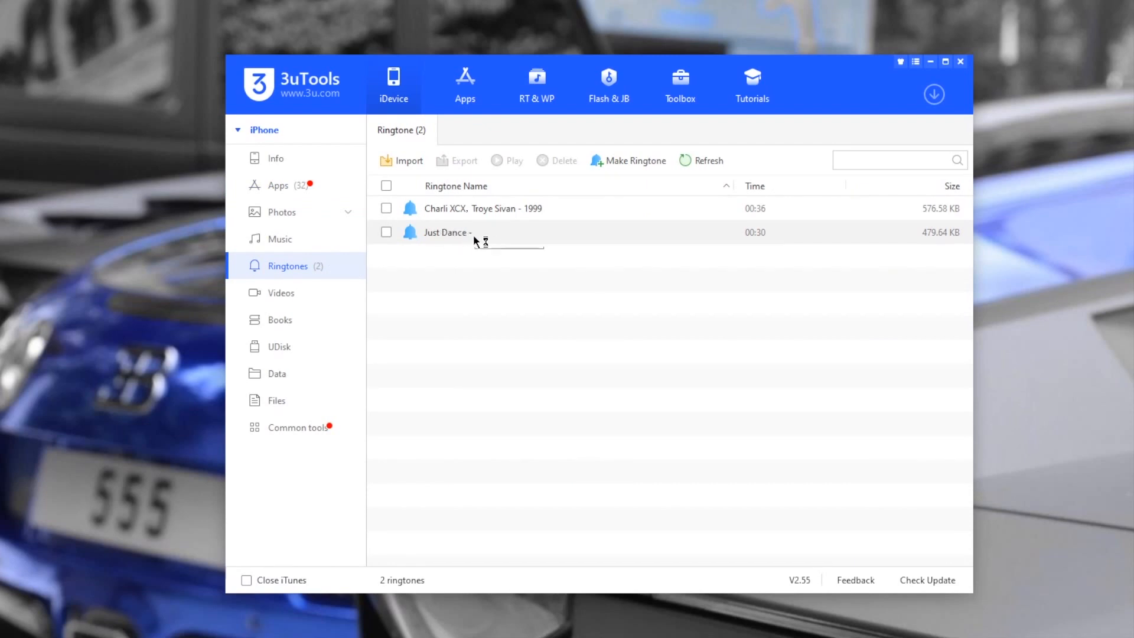
Delete the Just Dance ringtone from the iPhone, confirming the removal.
left_click(385, 232)
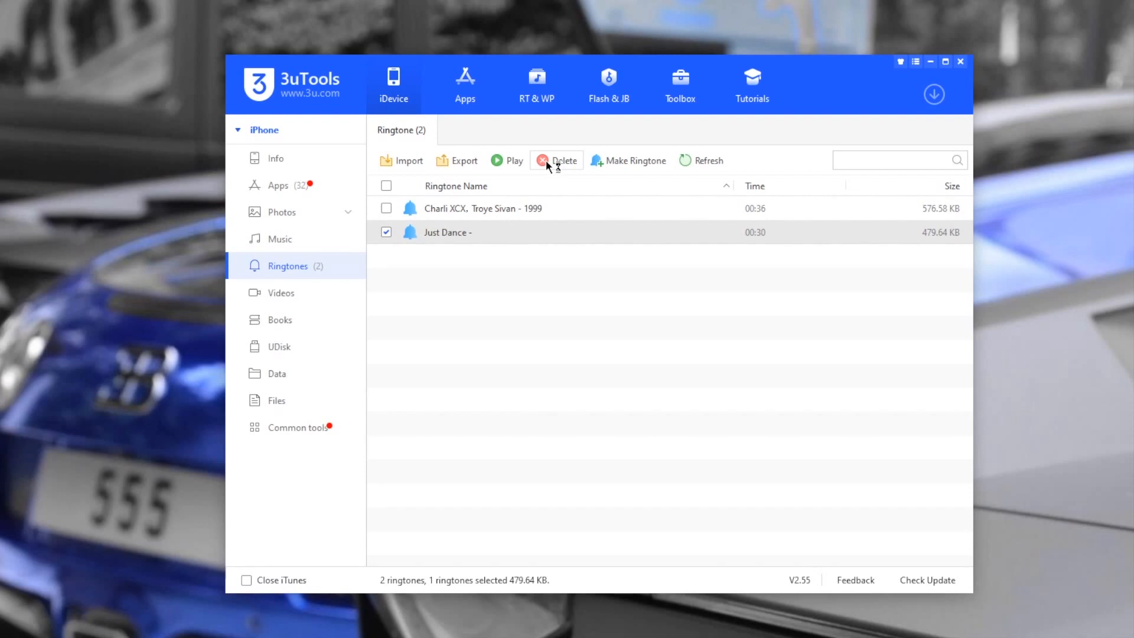
left_click(556, 161)
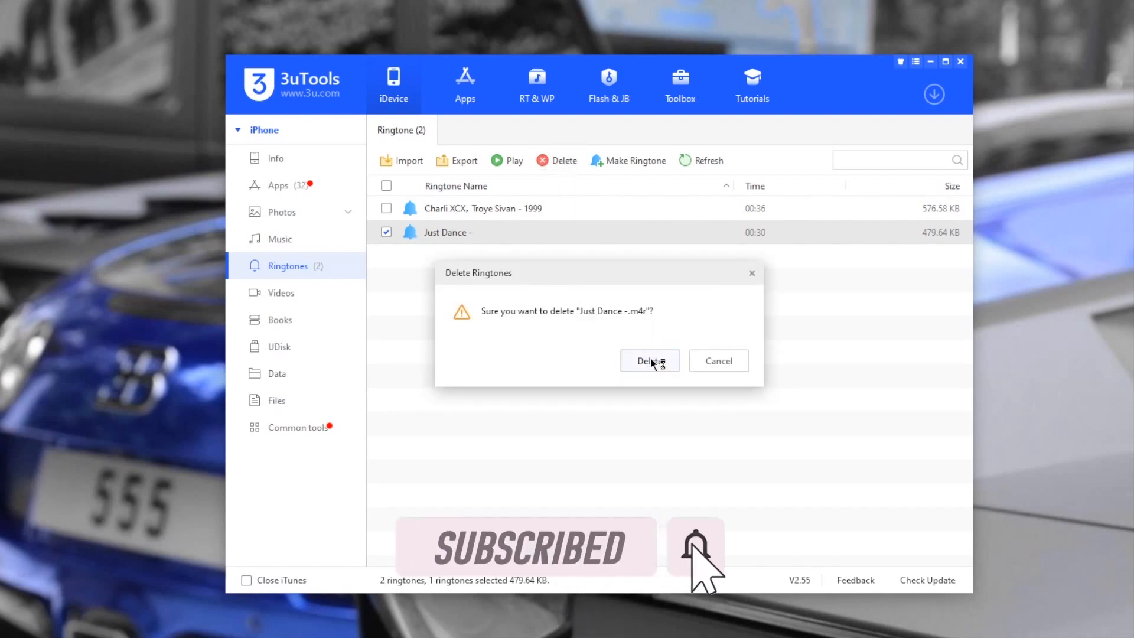
left_click(650, 360)
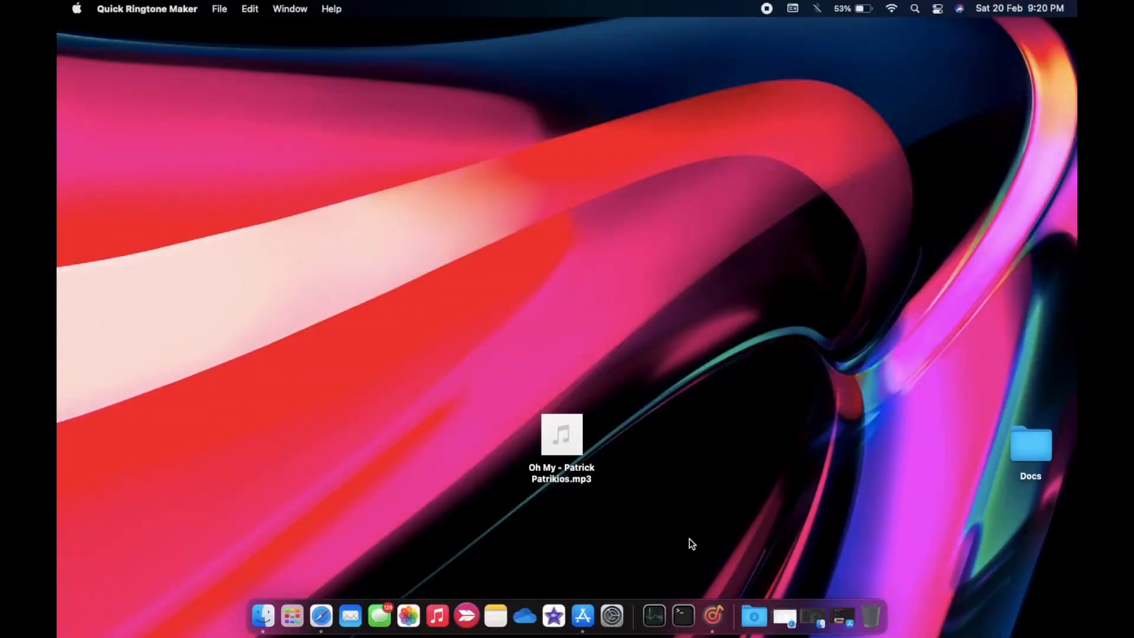
mouse_move(585, 622)
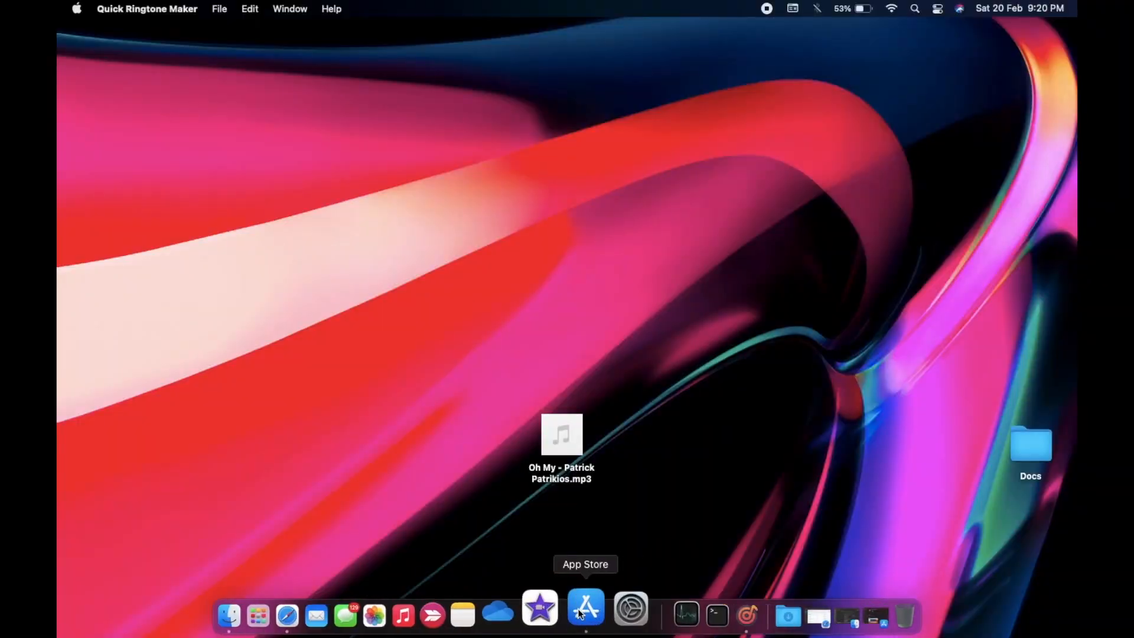
Launch the installed Quick Ringtone Maker from its App Store listing.
left_click(585, 606)
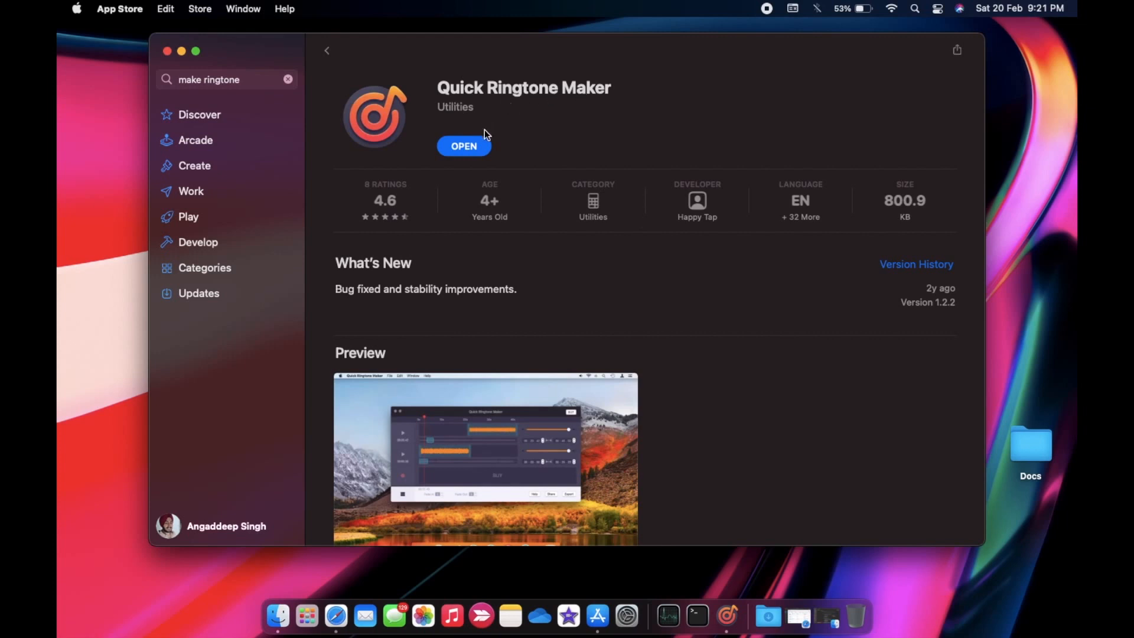
mouse_move(498, 182)
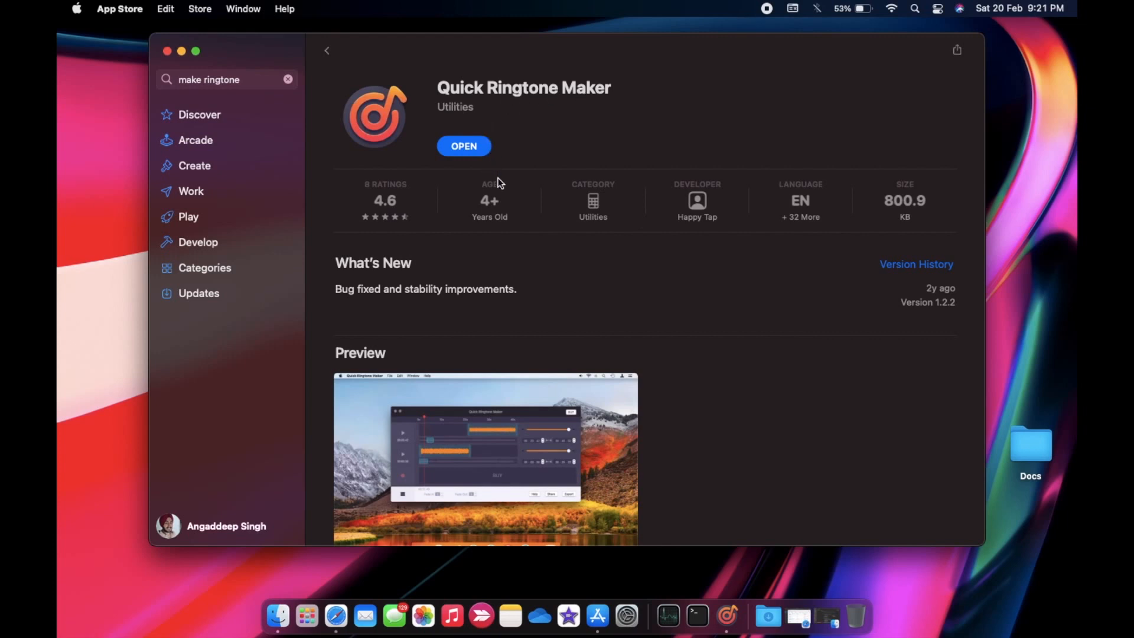
scroll("down", 3)
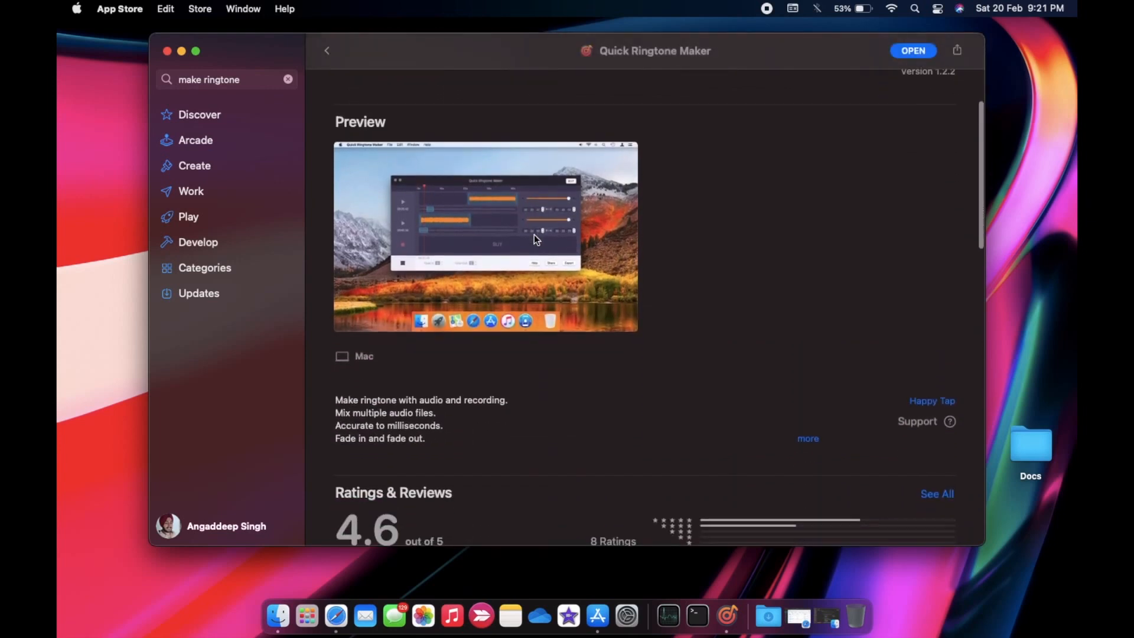
scroll("down", 3)
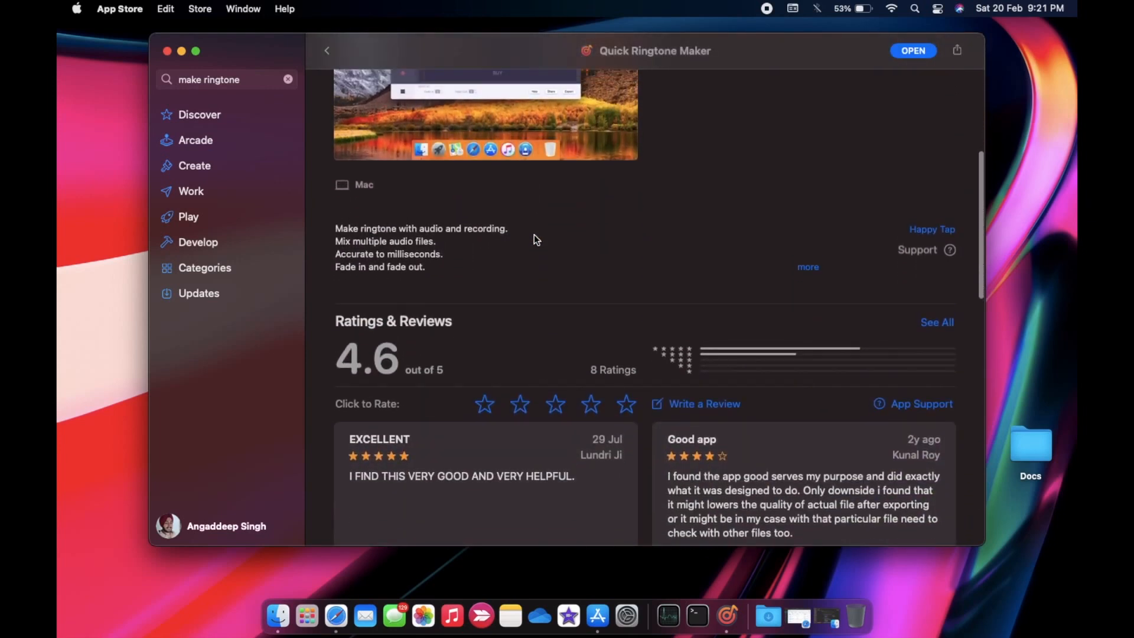
left_click(913, 51)
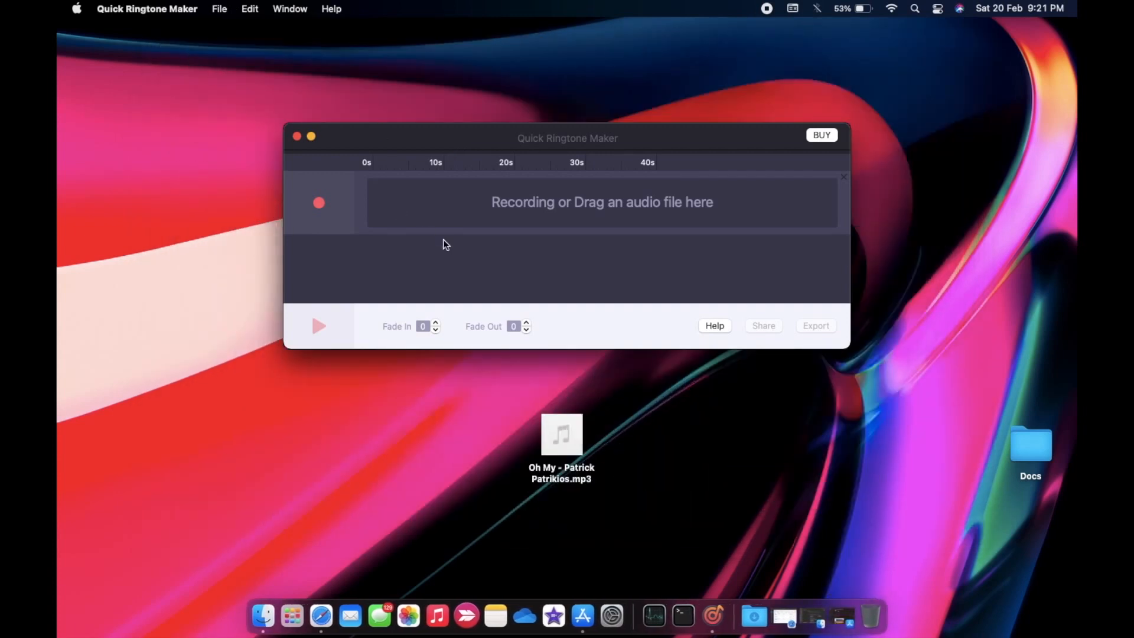
mouse_move(573, 449)
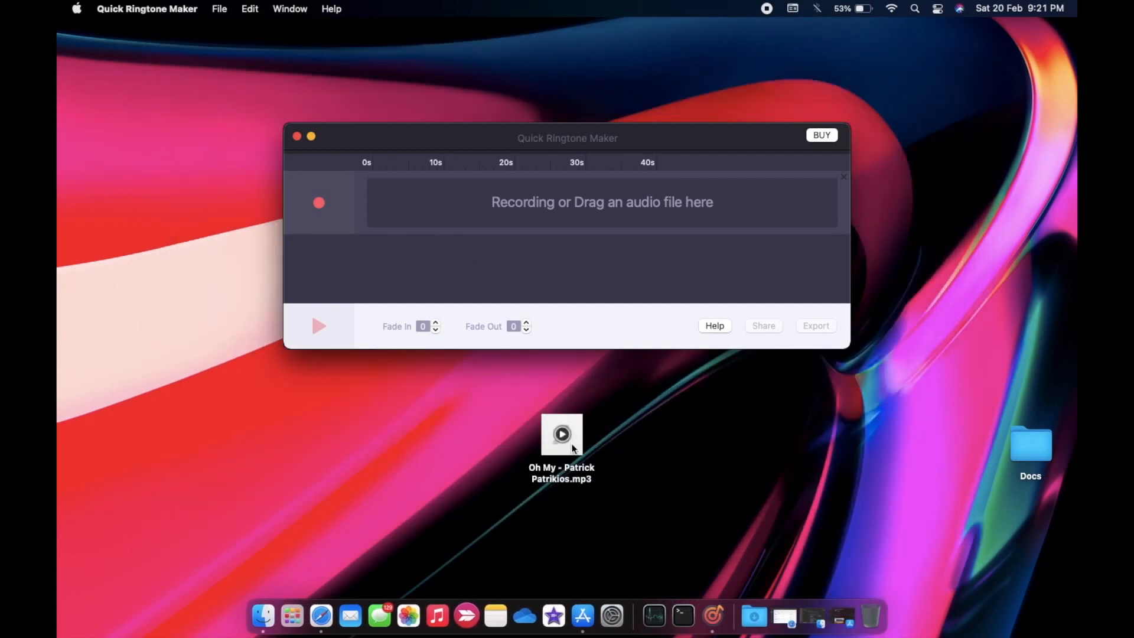
Load the Oh My - Patrick Patrikios mp3 and position the clip at the song's start.
left_click_drag(562, 434, 497, 203)
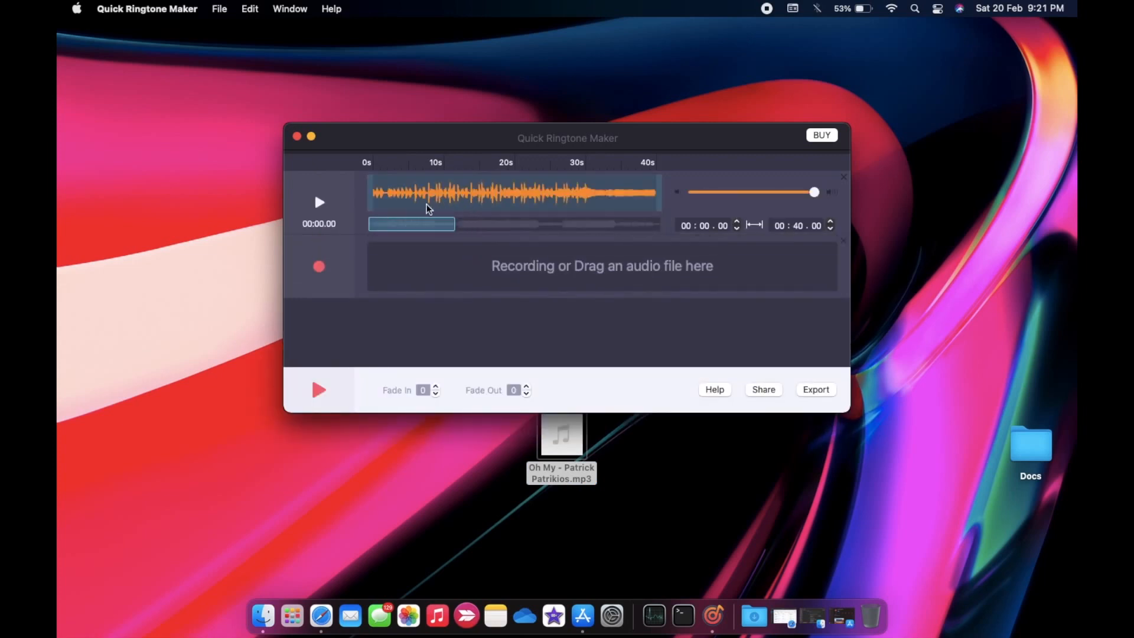
left_click_drag(412, 224, 425, 225)
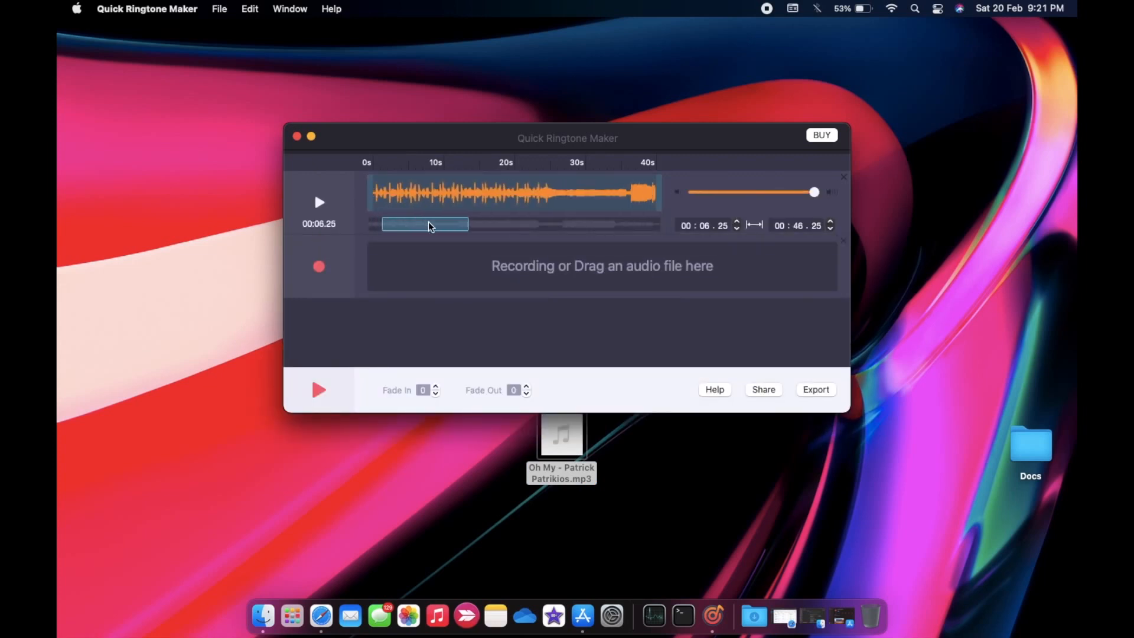
left_click_drag(424, 224, 557, 224)
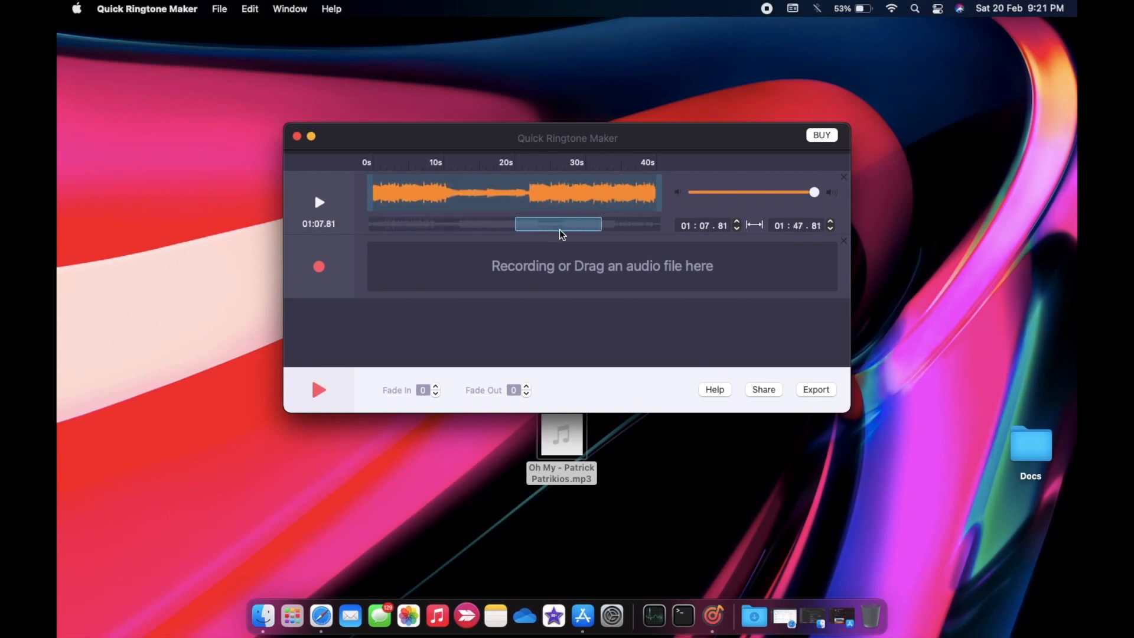
left_click_drag(557, 223, 644, 225)
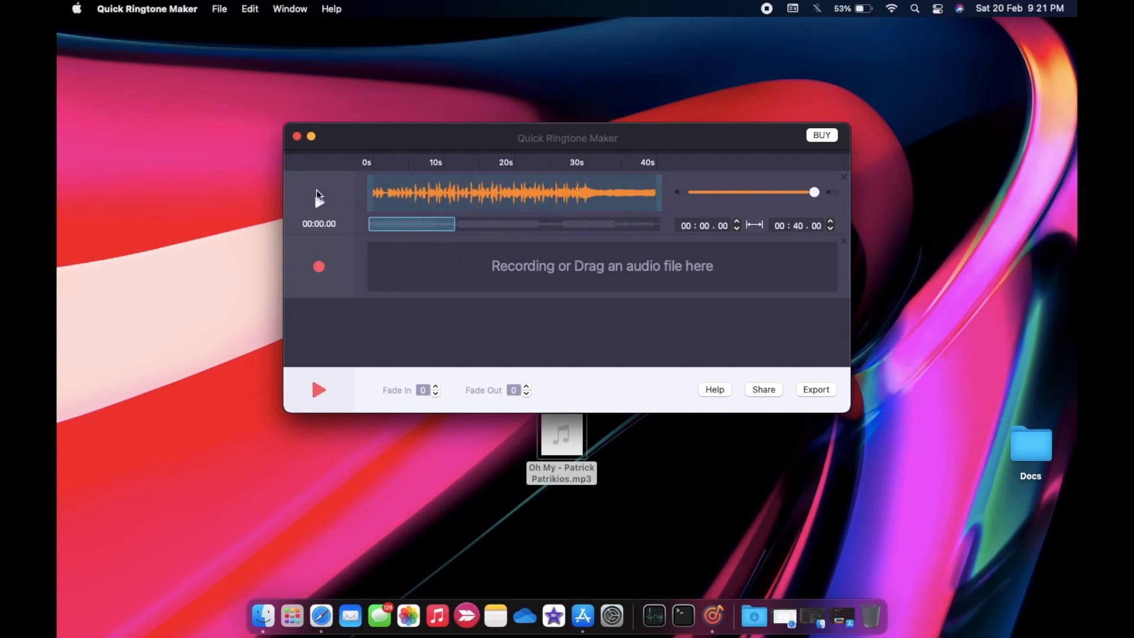
Preview the 40-second clip and set the fade-in back to 0.
left_click(319, 199)
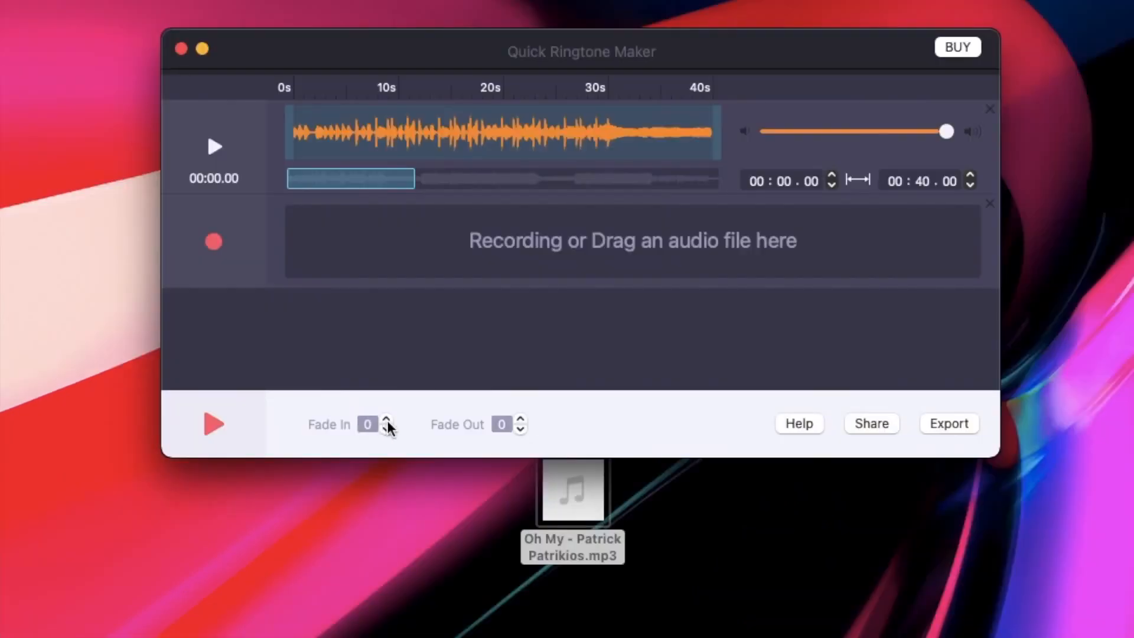
left_click(389, 419)
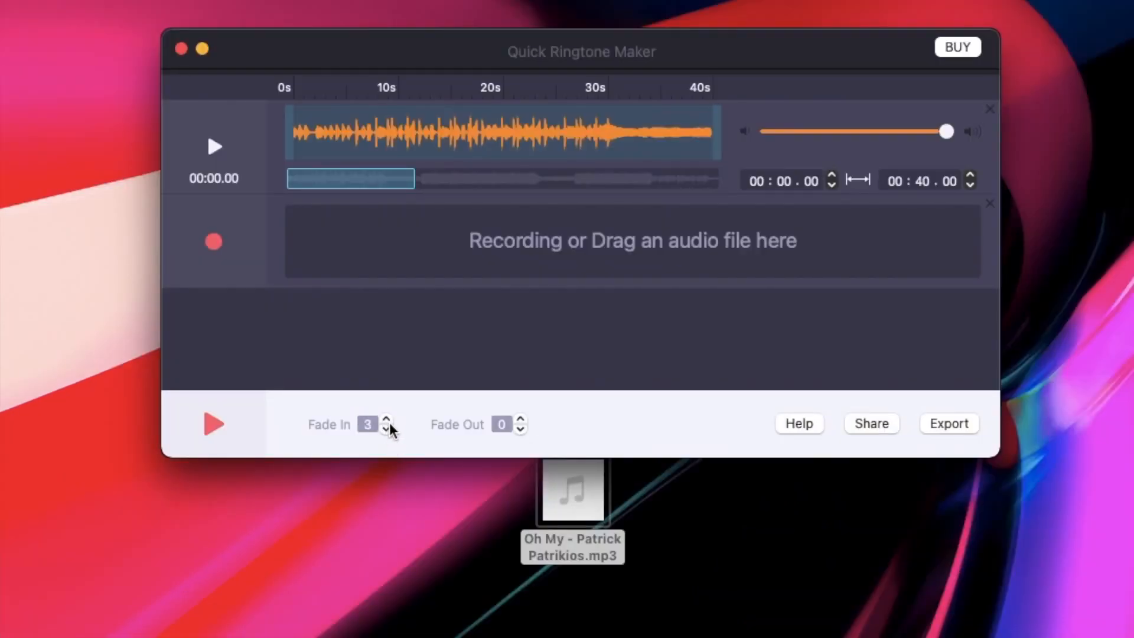
left_click(386, 430)
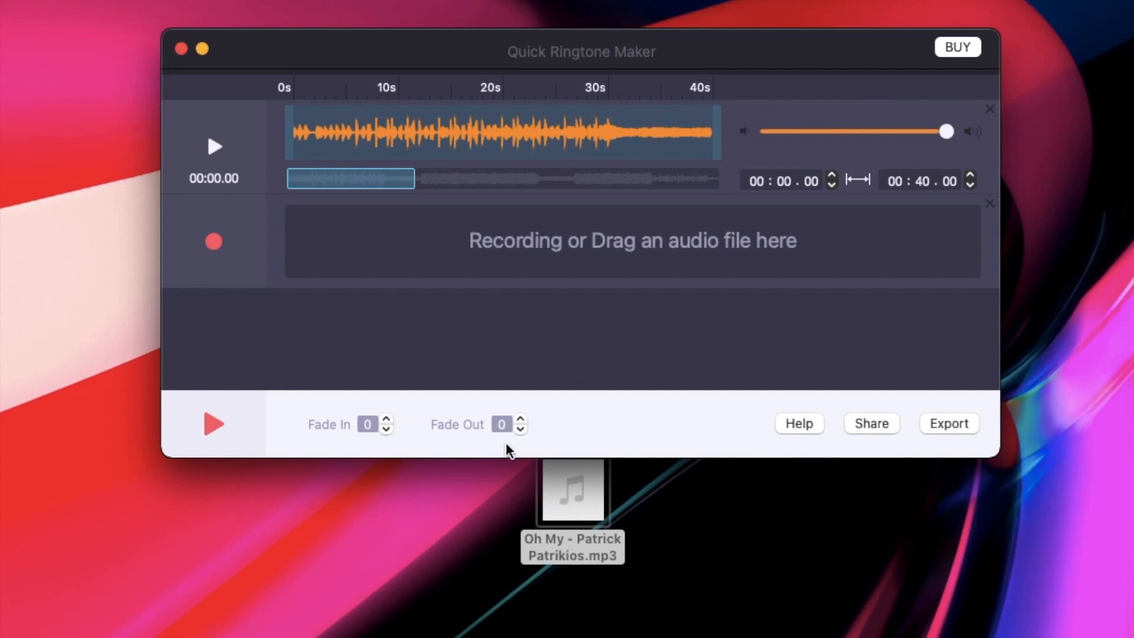
left_click(520, 421)
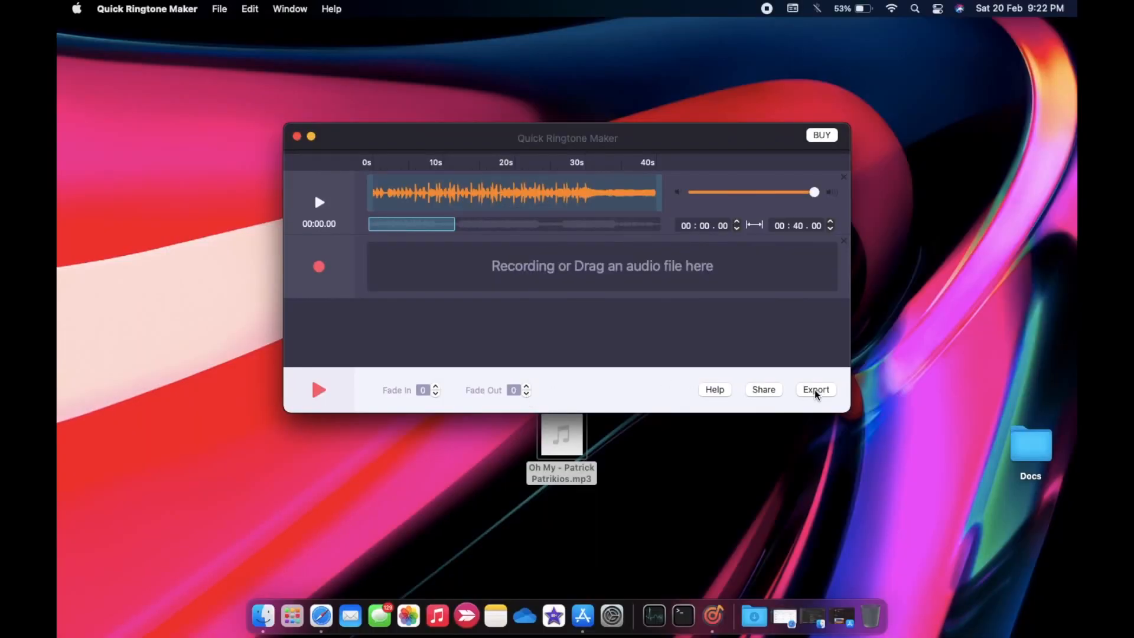
Export the clip as 'Custom Ringtone' to the Desktop.
left_click(816, 389)
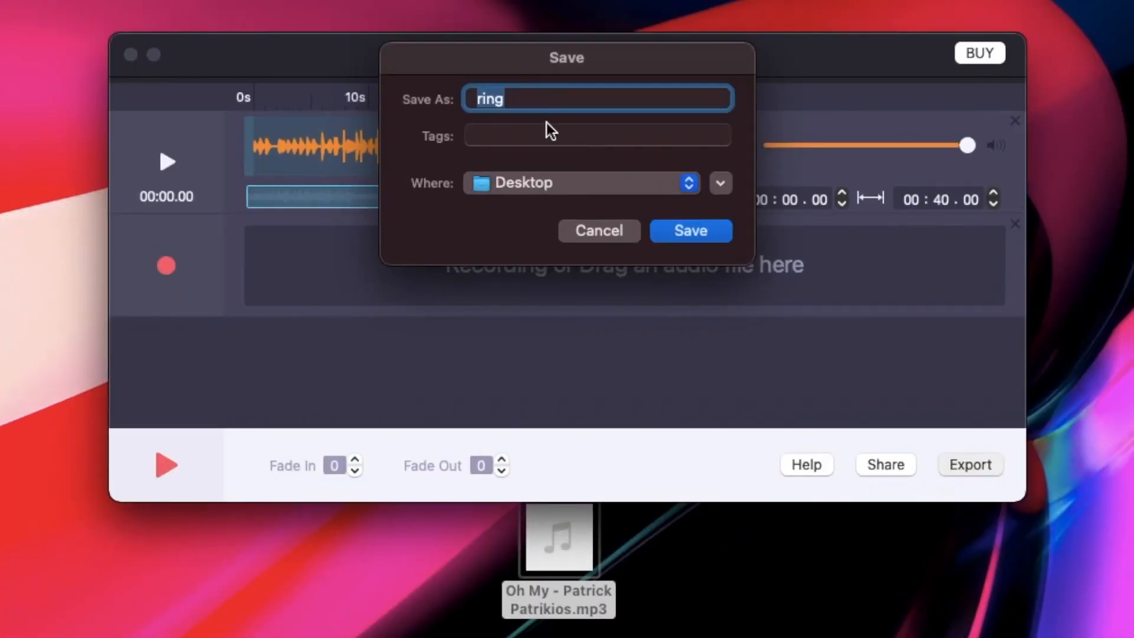
type("Custom R")
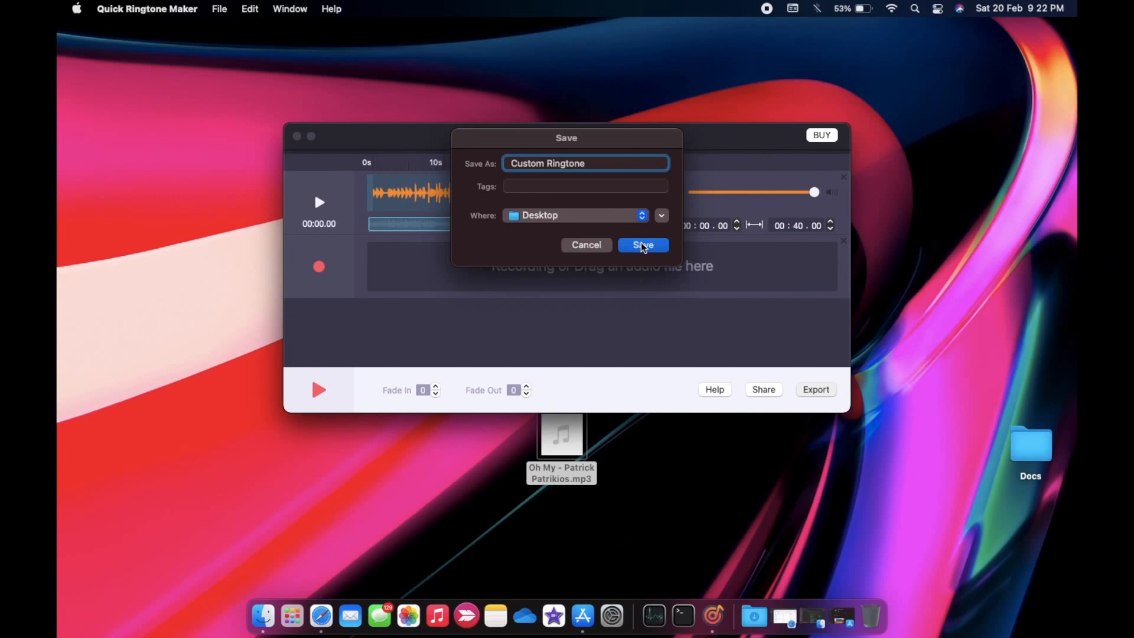
left_click(642, 245)
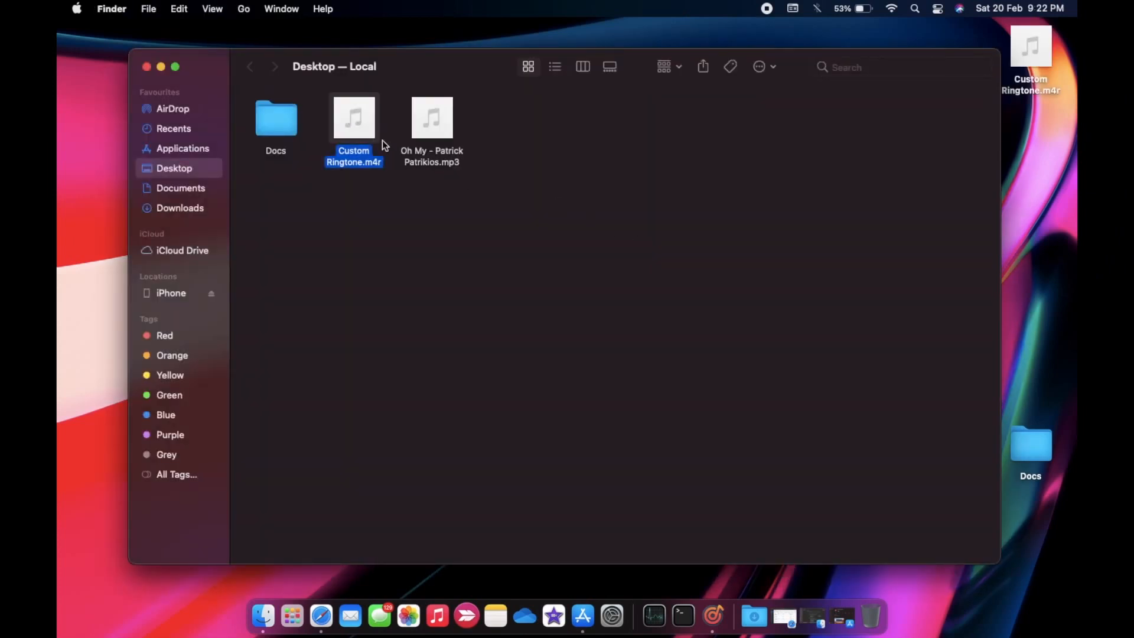
mouse_move(177, 297)
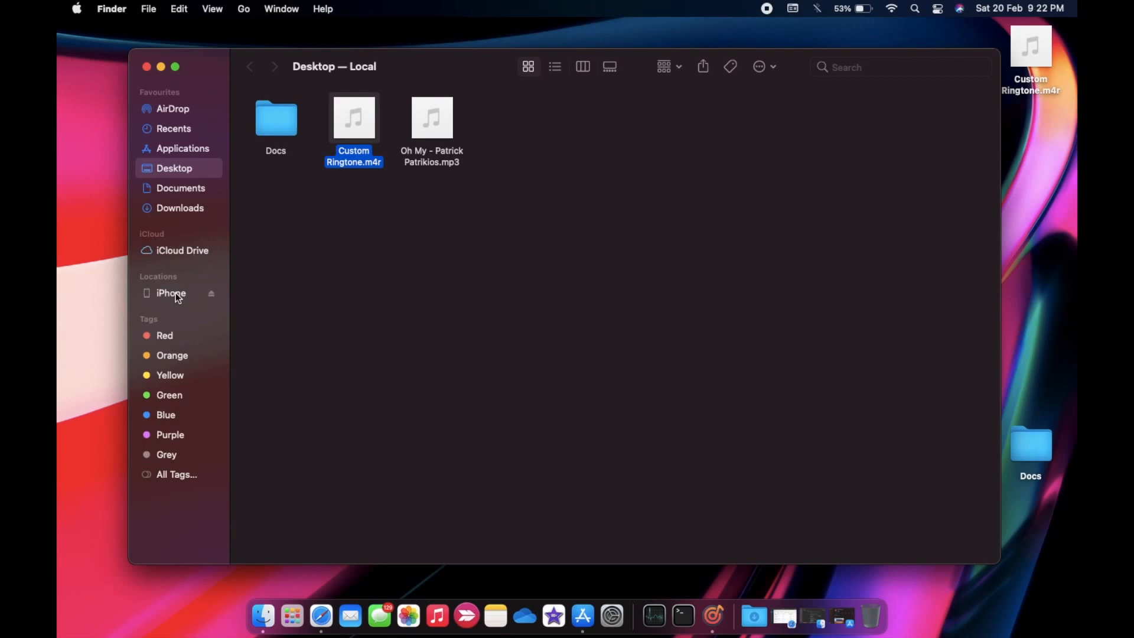
mouse_move(191, 294)
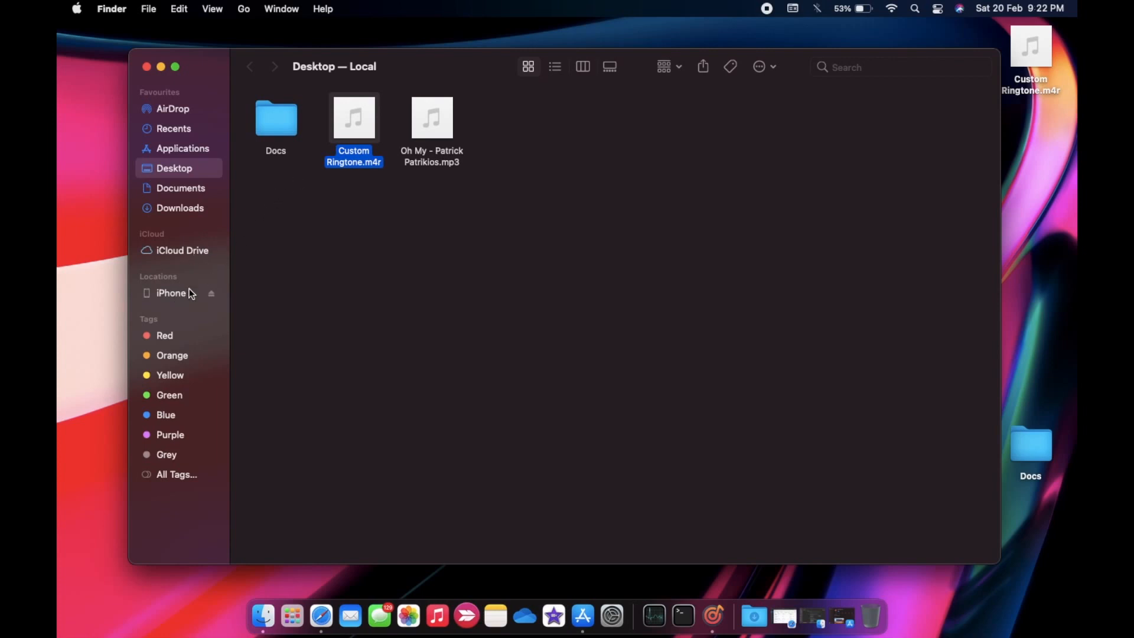
Drag Custom Ringtone.m4r from the Desktop onto the iPhone 7 in Finder.
left_click(171, 293)
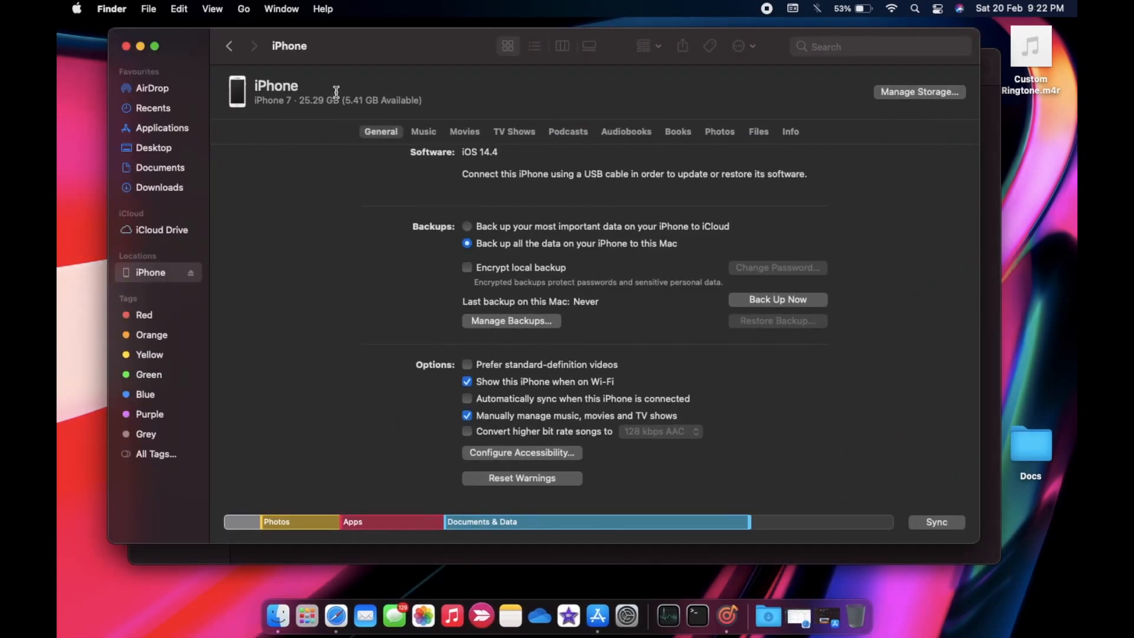
mouse_move(385, 43)
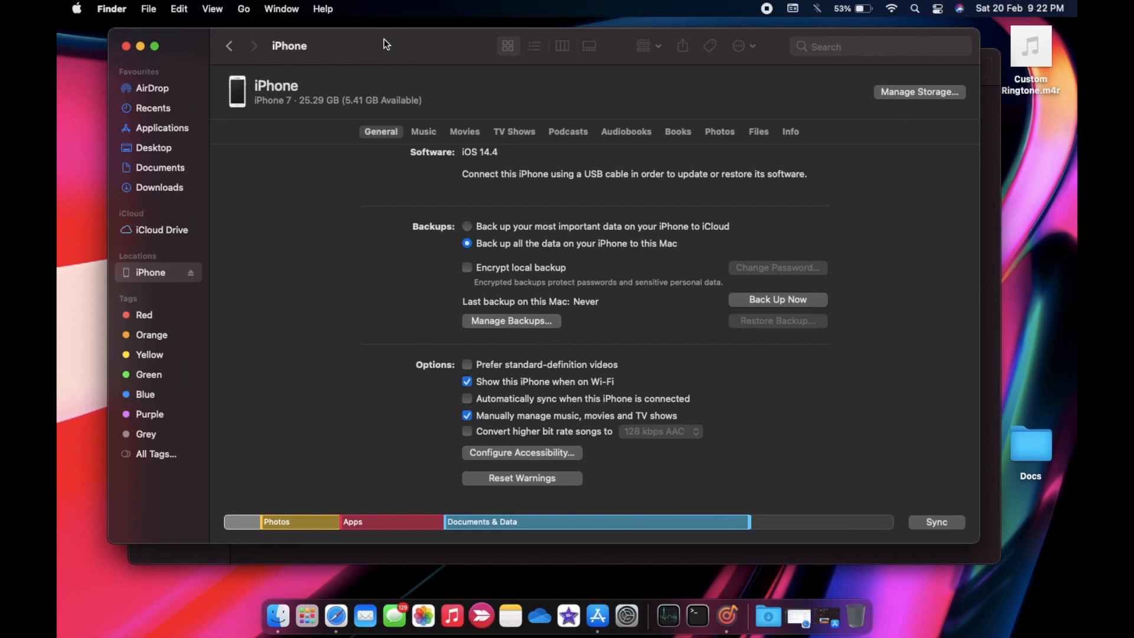
mouse_move(168, 115)
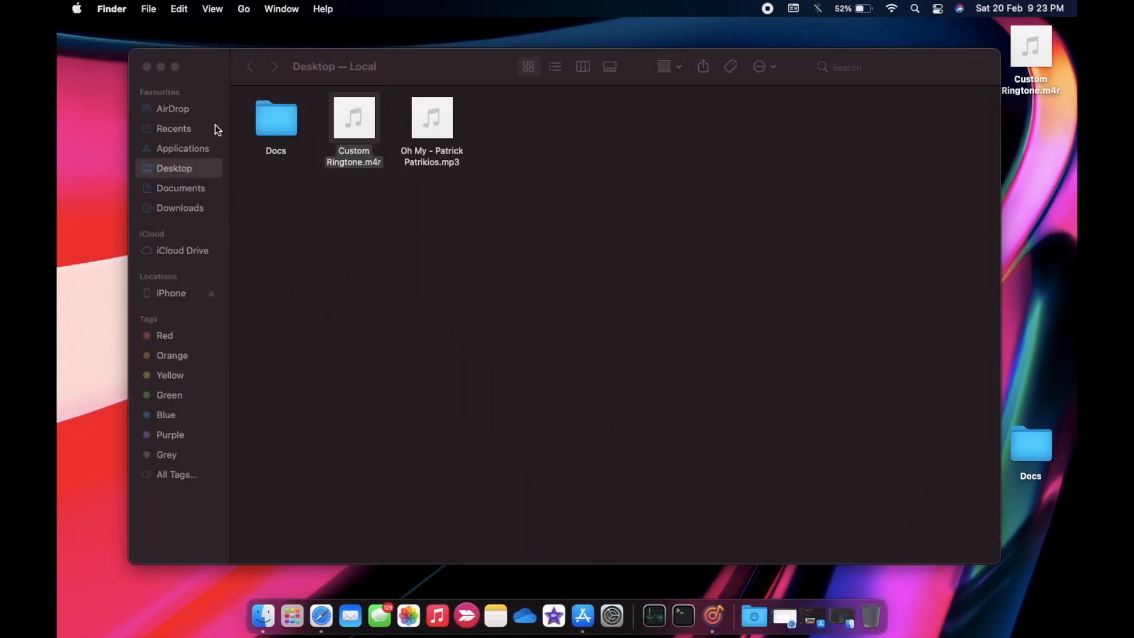
left_click_drag(354, 119, 591, 369)
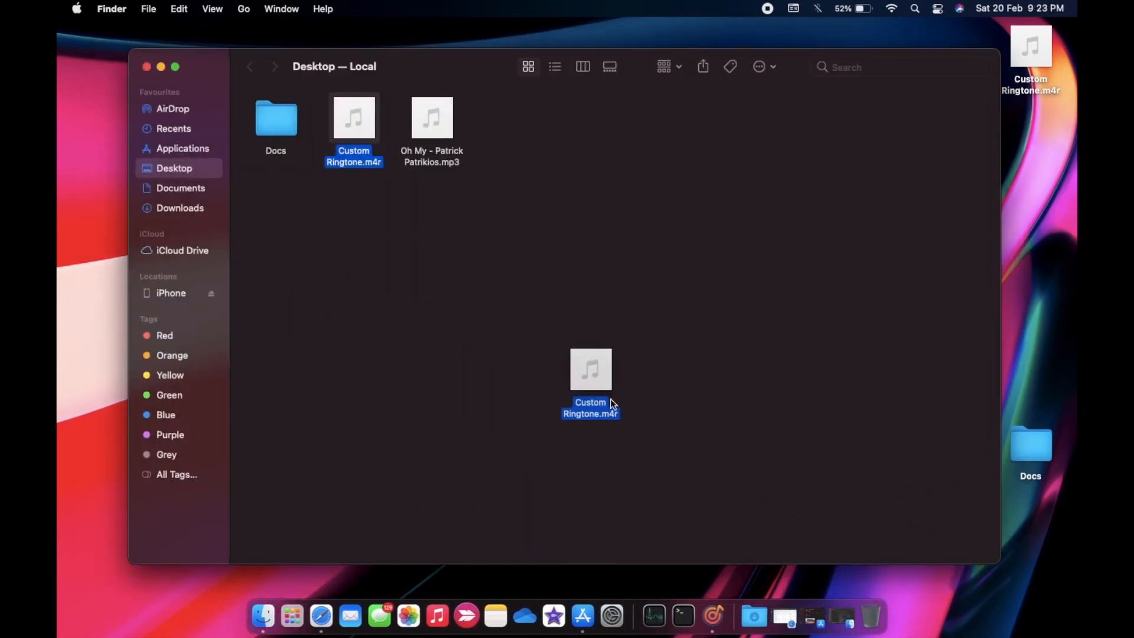
left_click(171, 293)
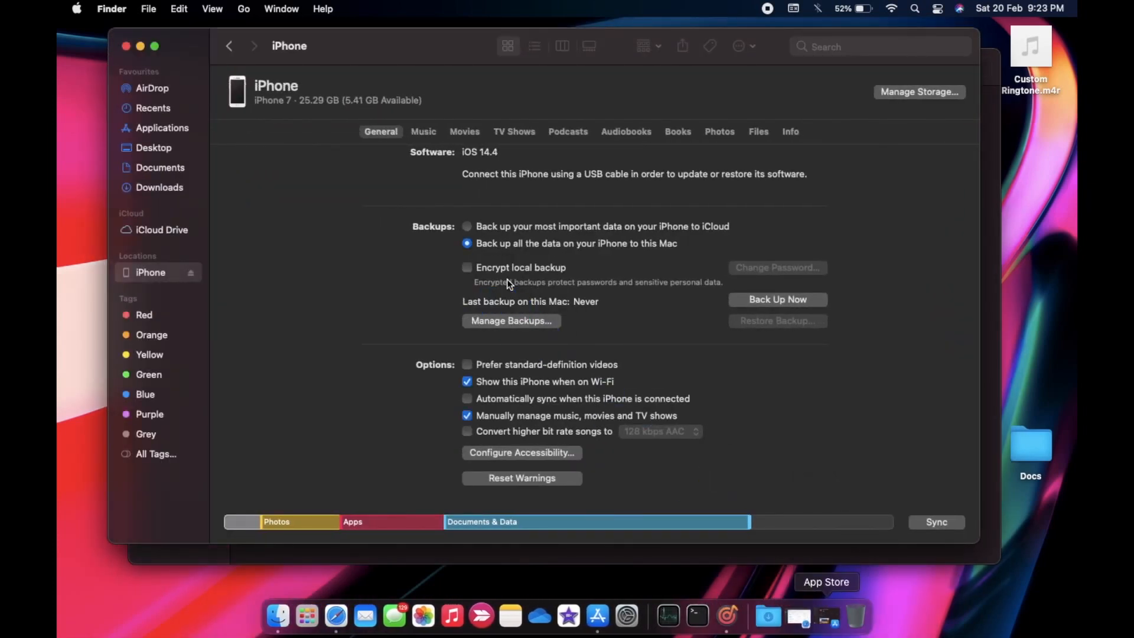
left_click(936, 522)
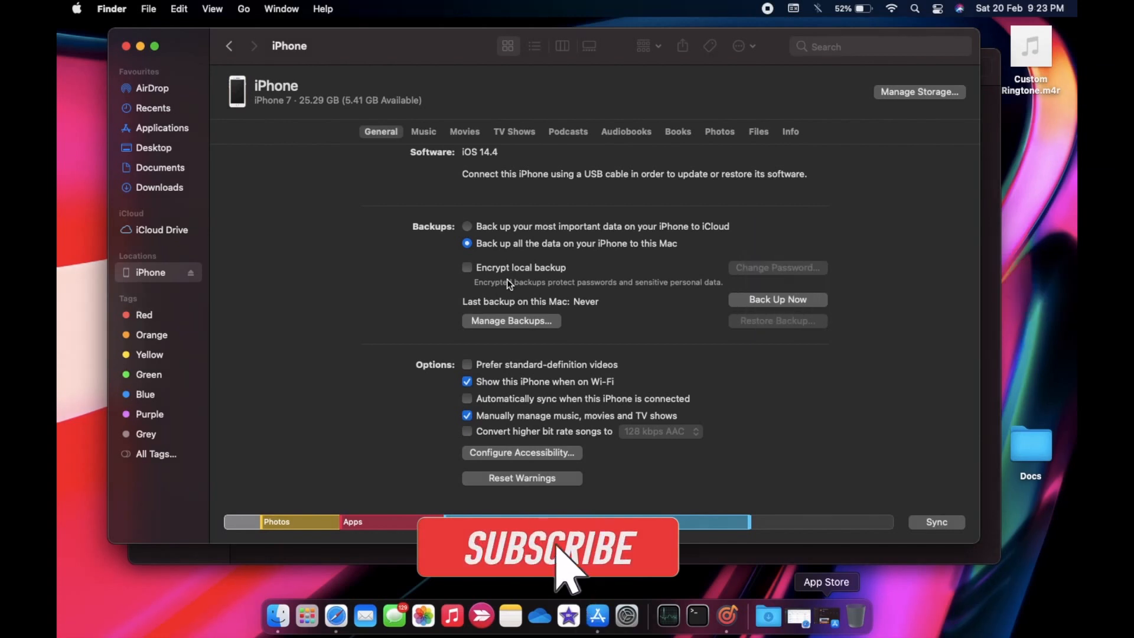
left_click(548, 547)
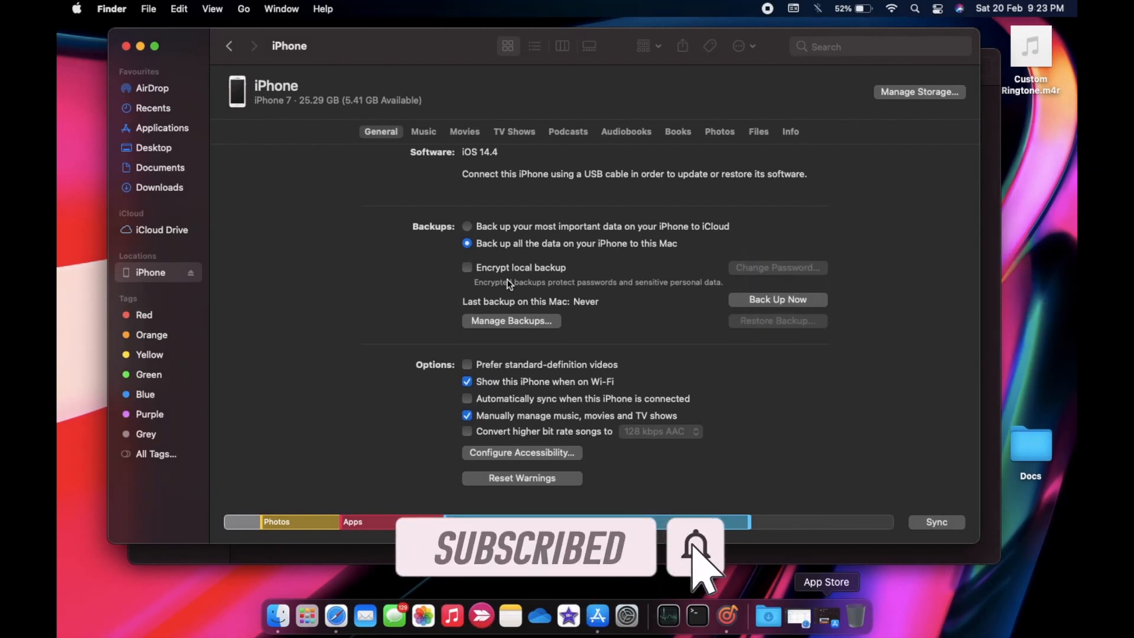